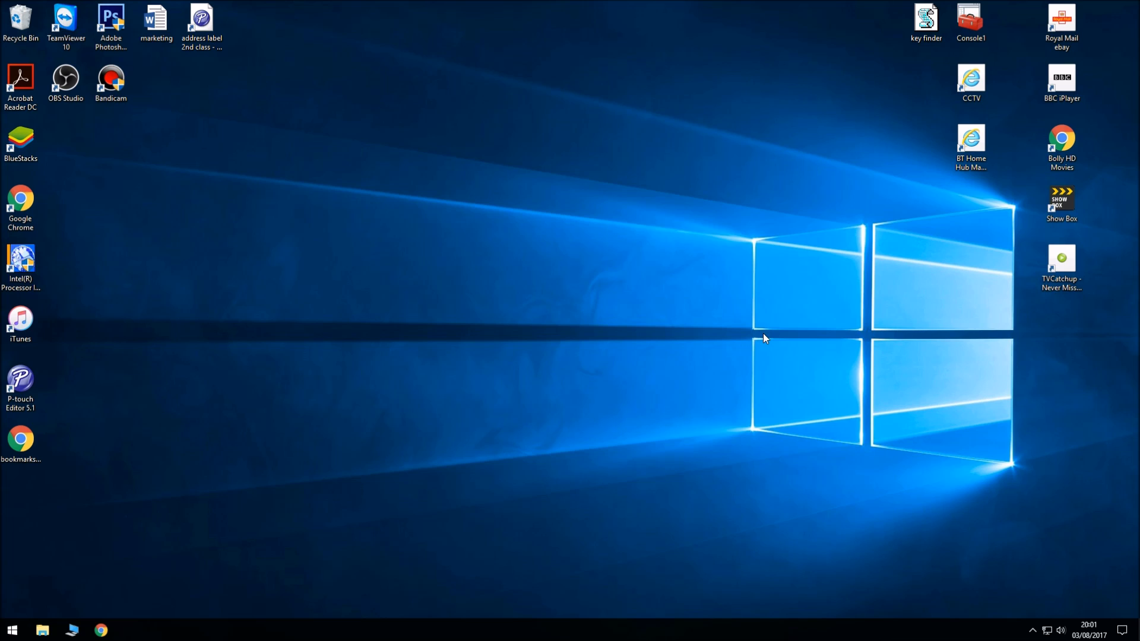
{"action": "mouse_move", "coordinate": [159, 356]}
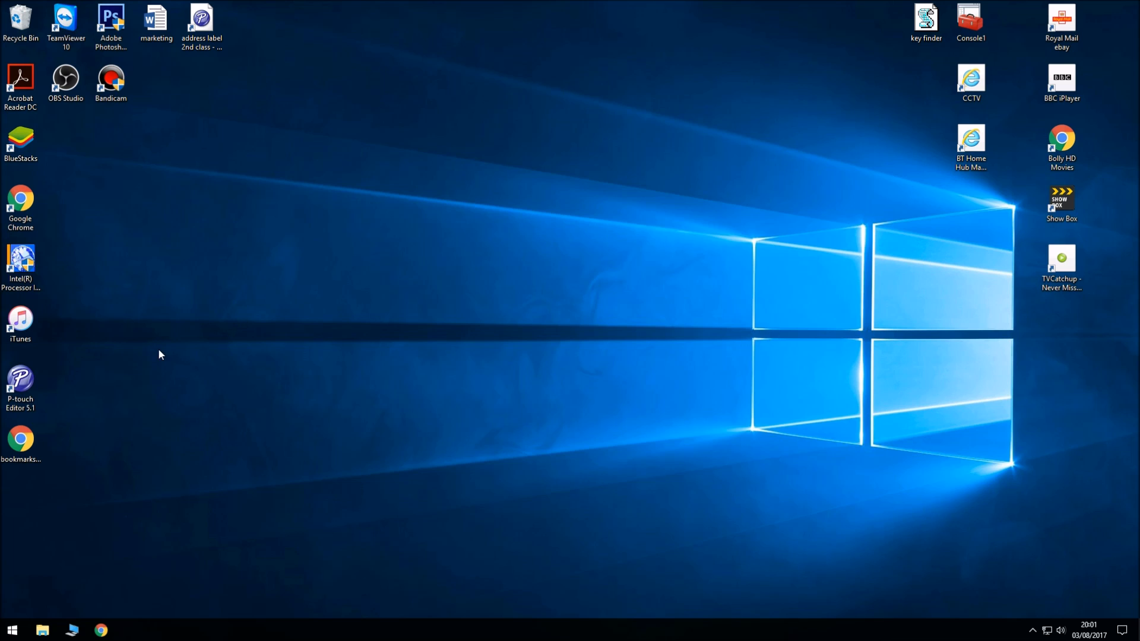
Navigate Chrome to the hub's address 192.168.1.254 to load the Smart Hub Manager
{"action": "left_click", "coordinate": [12, 629]}
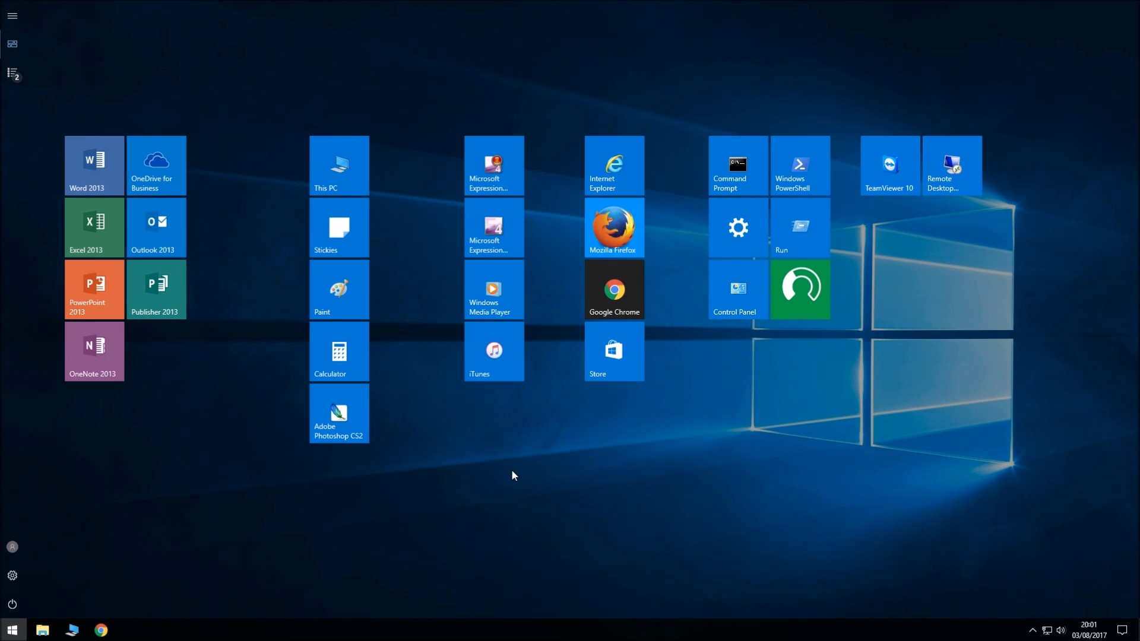
{"action": "mouse_move", "coordinate": [614, 313]}
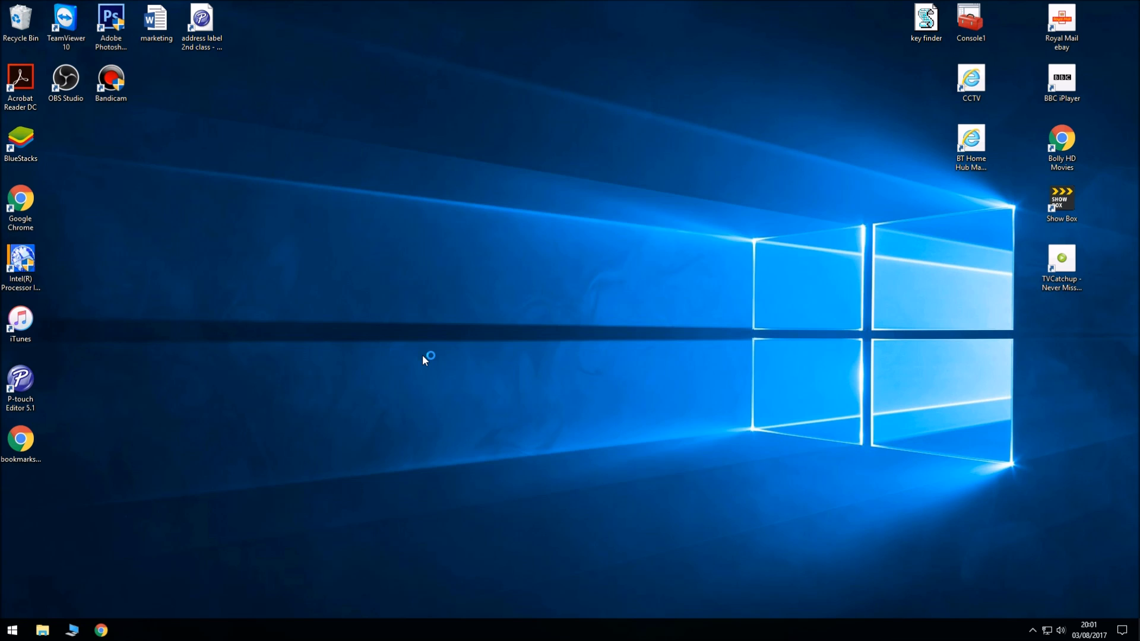
{"action": "left_click", "coordinate": [100, 631]}
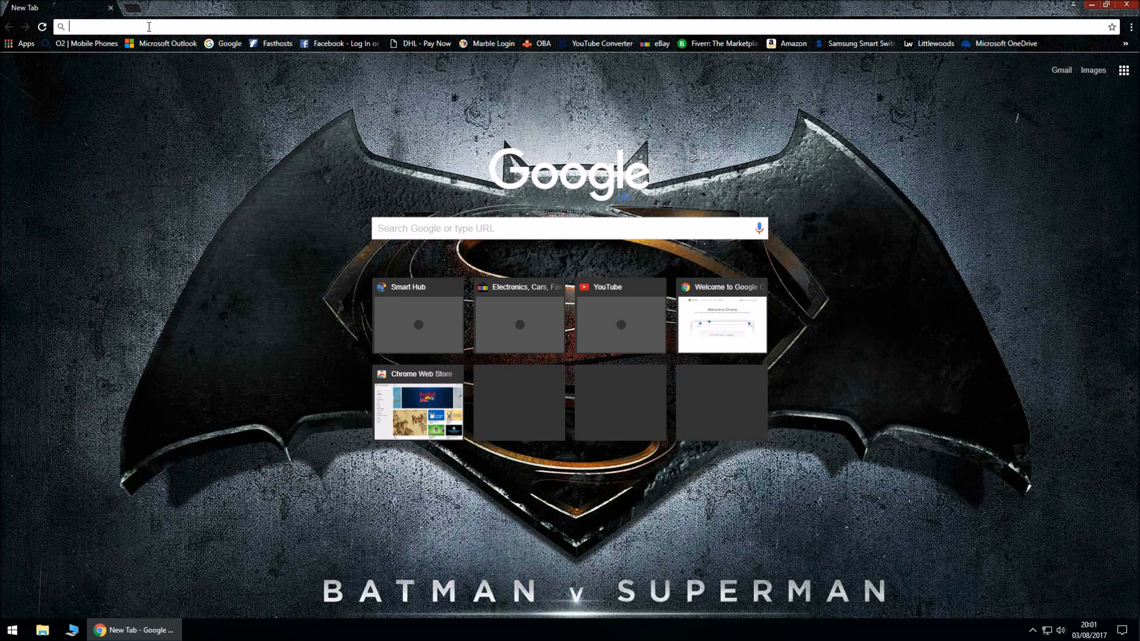
{"action": "type", "text": "192.168.1.254"}
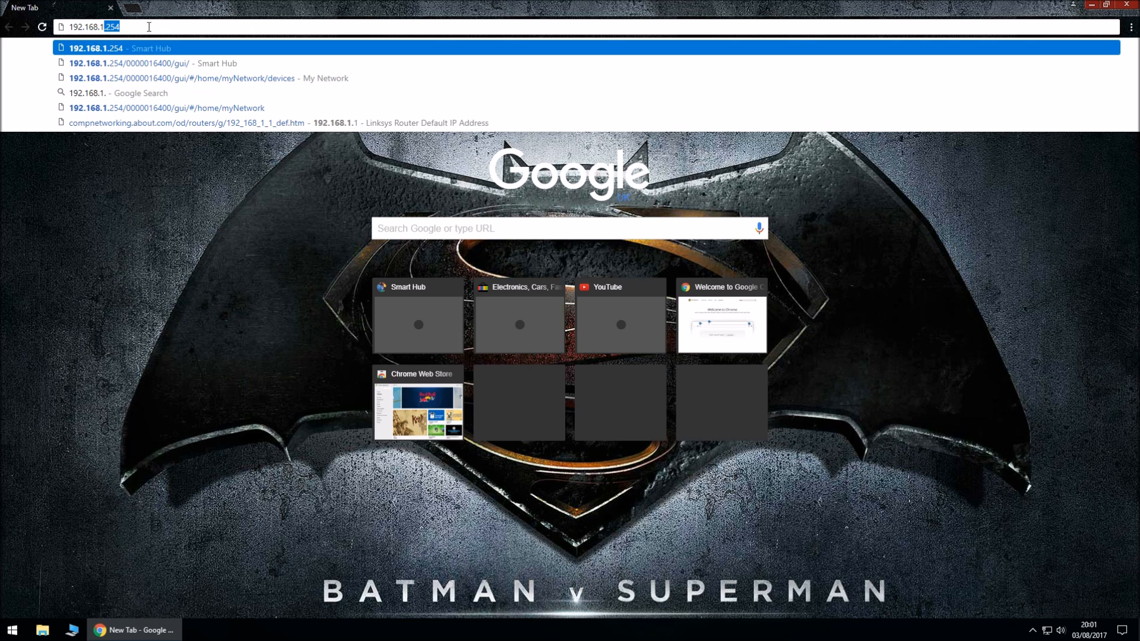
{"action": "key", "text": "Return"}
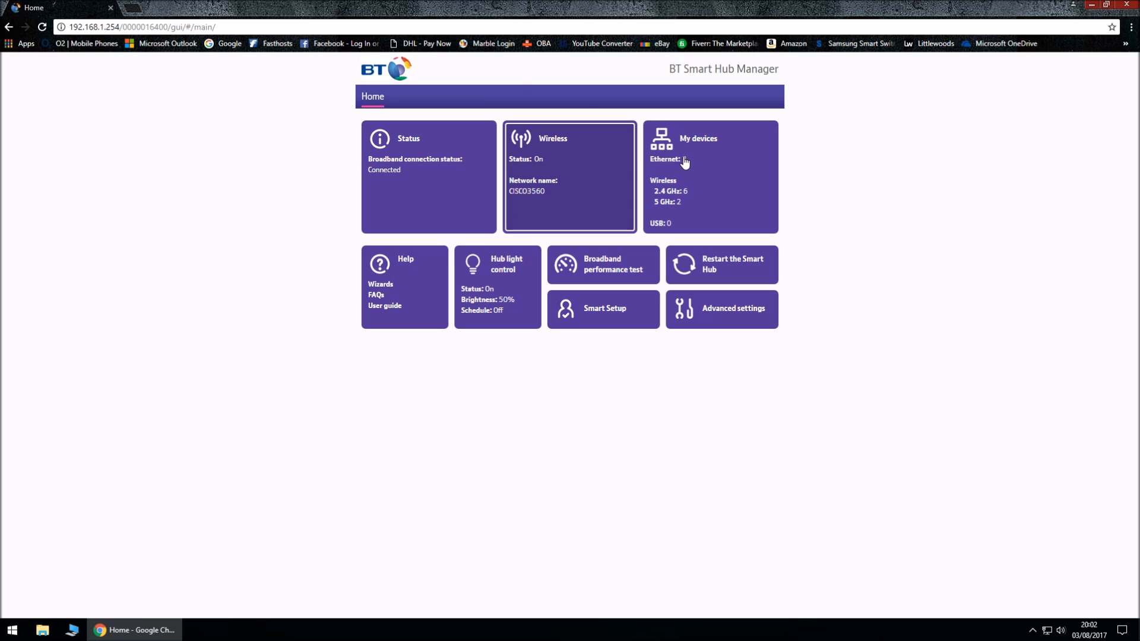
Open My devices and scroll the connected-device list down to Tech Guyy
{"action": "left_click", "coordinate": [710, 177]}
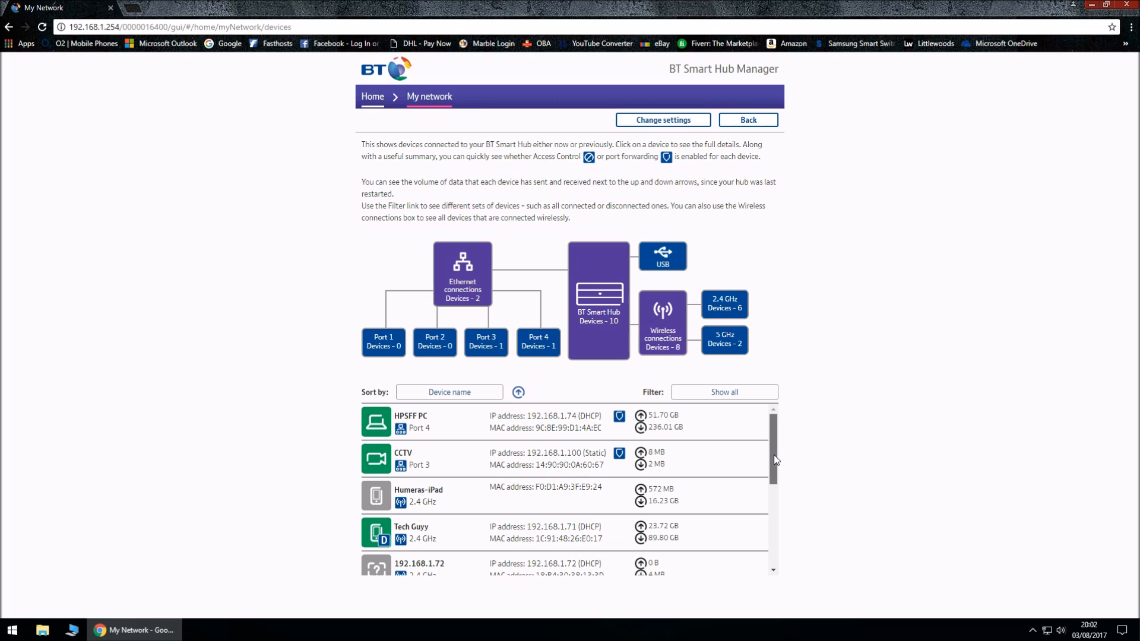
{"action": "scroll", "scroll_direction": "down", "scroll_amount": 3}
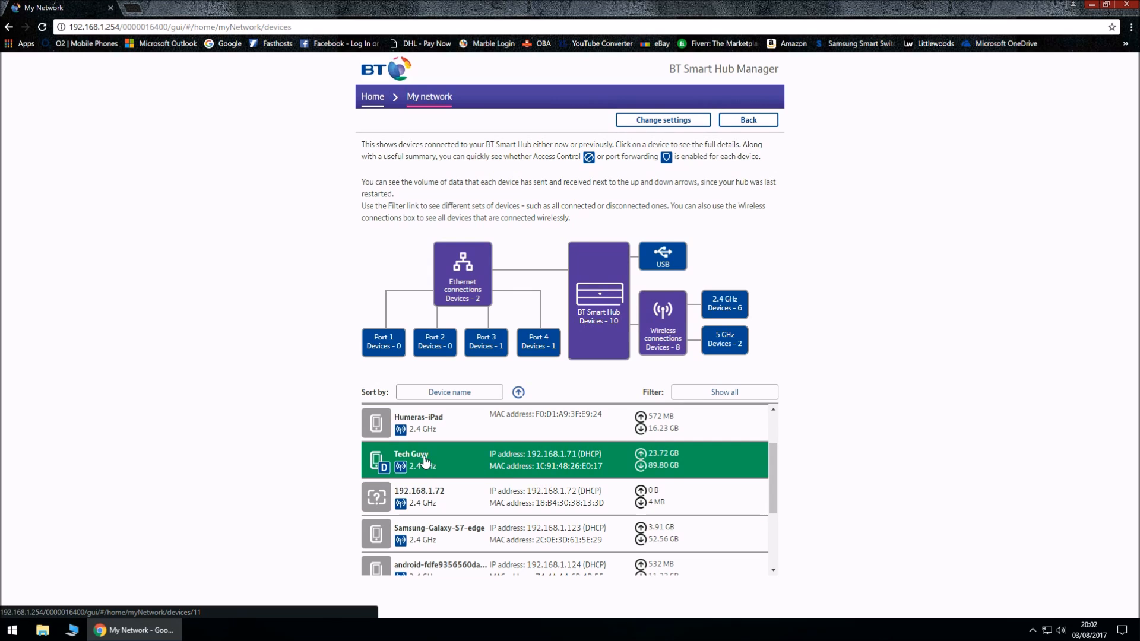
Open the Tech Guyy entry to view its device details
{"action": "left_click", "coordinate": [411, 460]}
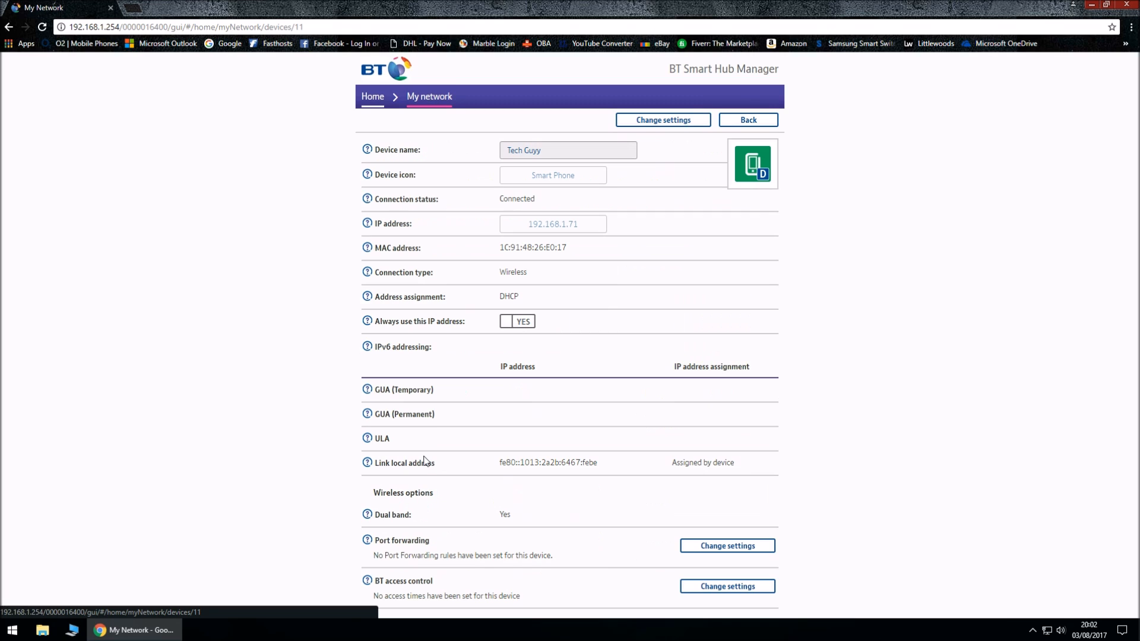
{"action": "mouse_move", "coordinate": [544, 377]}
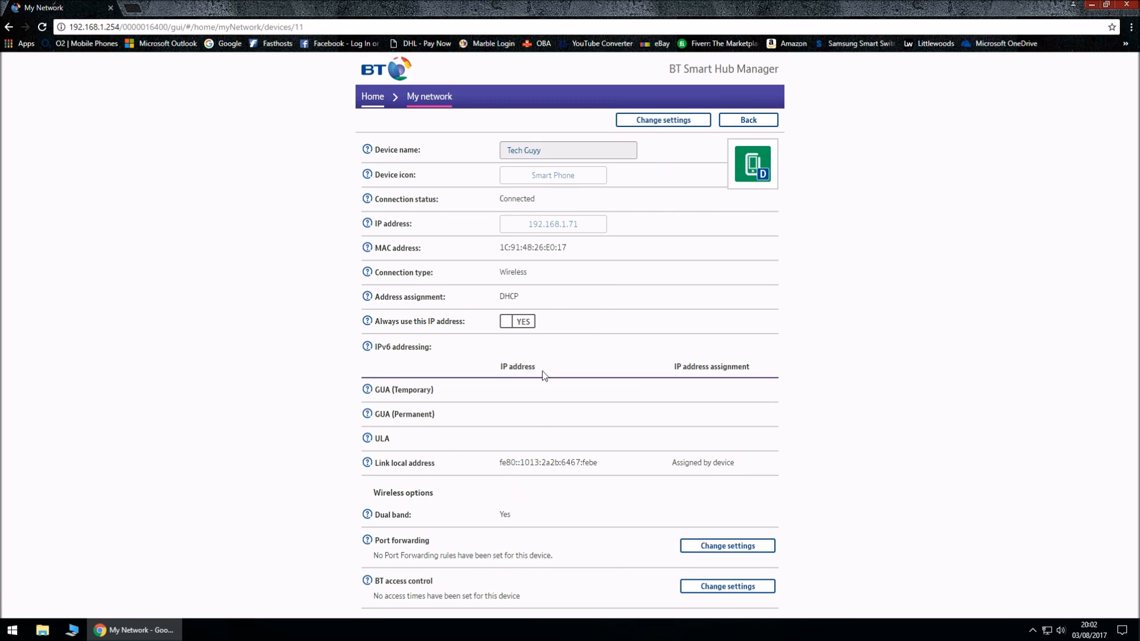
{"action": "mouse_move", "coordinate": [387, 331]}
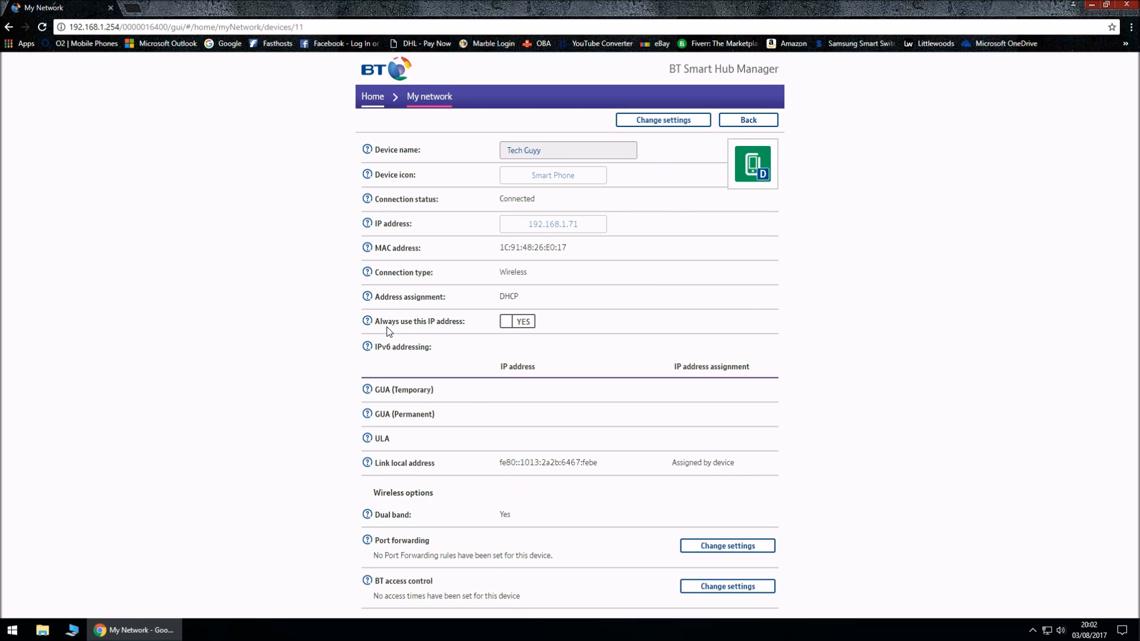
{"action": "mouse_move", "coordinate": [531, 340]}
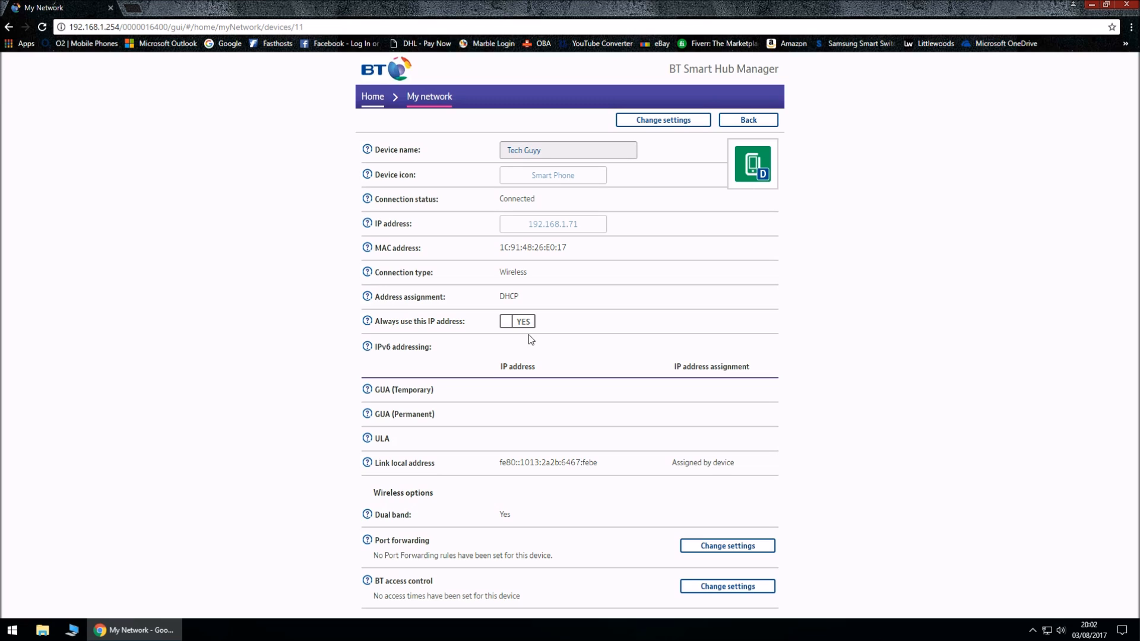
{"action": "mouse_move", "coordinate": [577, 541]}
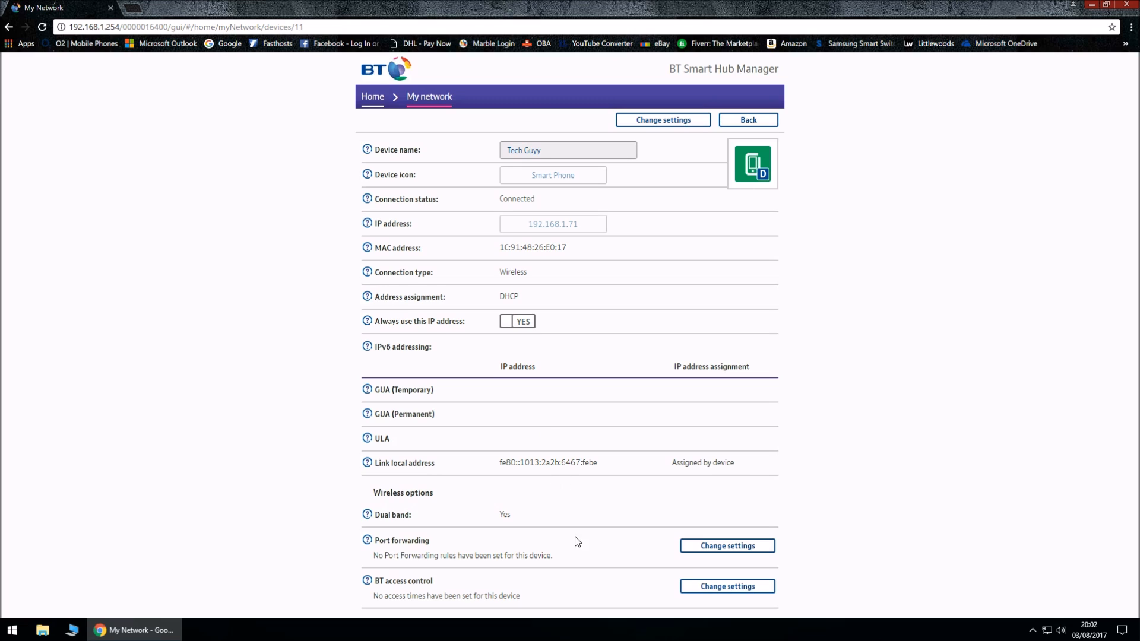
{"action": "mouse_move", "coordinate": [355, 603]}
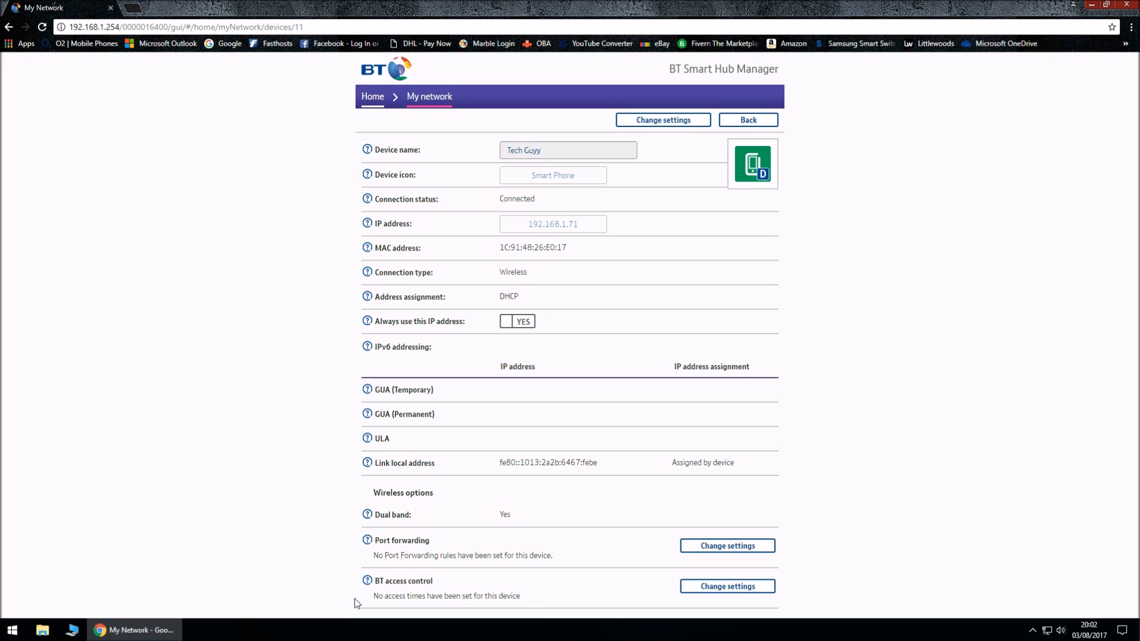
{"action": "mouse_move", "coordinate": [455, 596]}
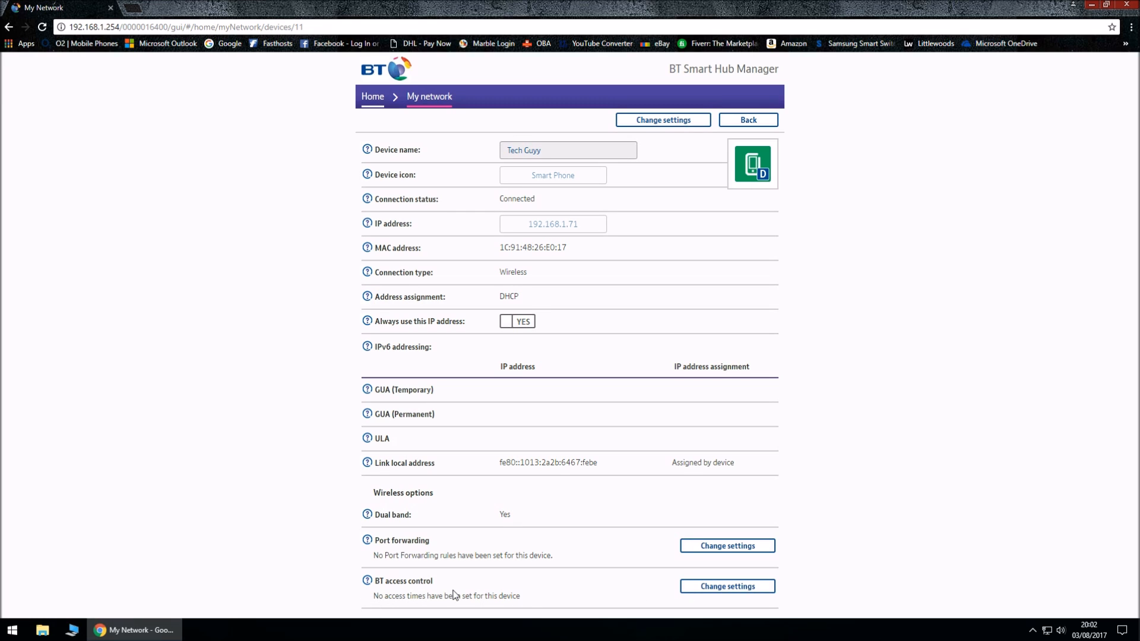
{"action": "mouse_move", "coordinate": [727, 586]}
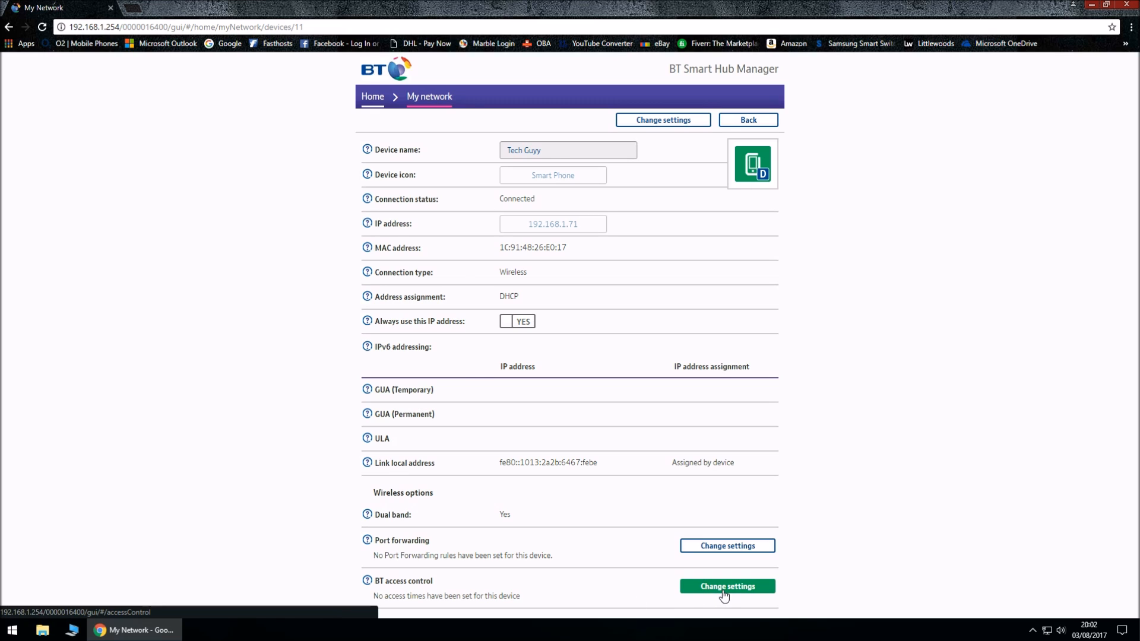
Enter BT access control settings and select Tech Guyy as the new rule's device
{"action": "left_click", "coordinate": [727, 585]}
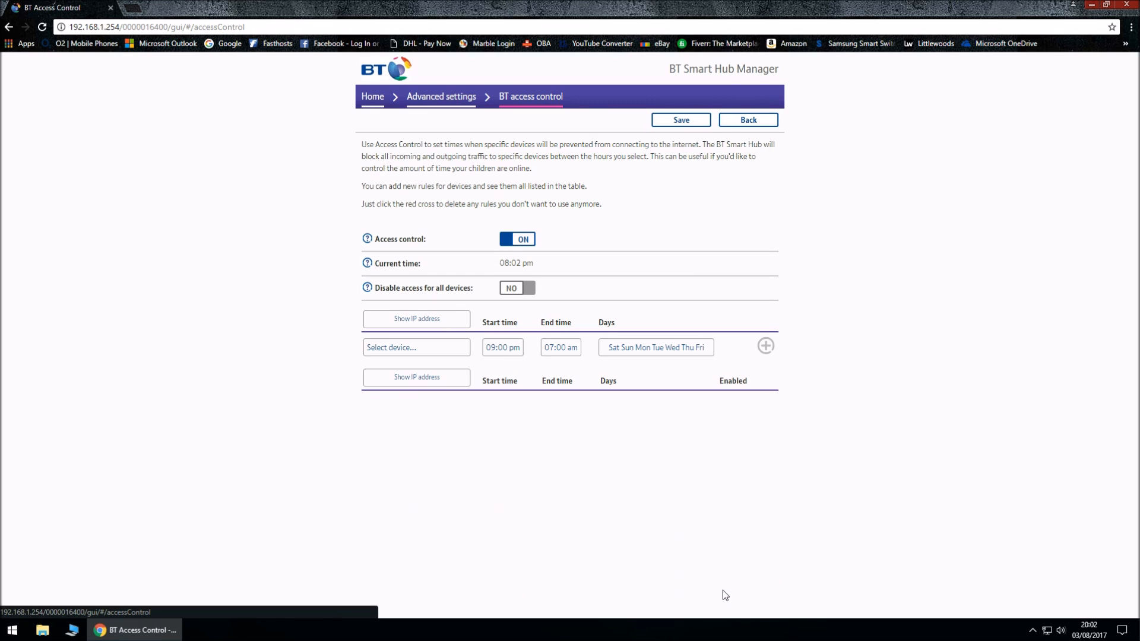
{"action": "mouse_move", "coordinate": [378, 250]}
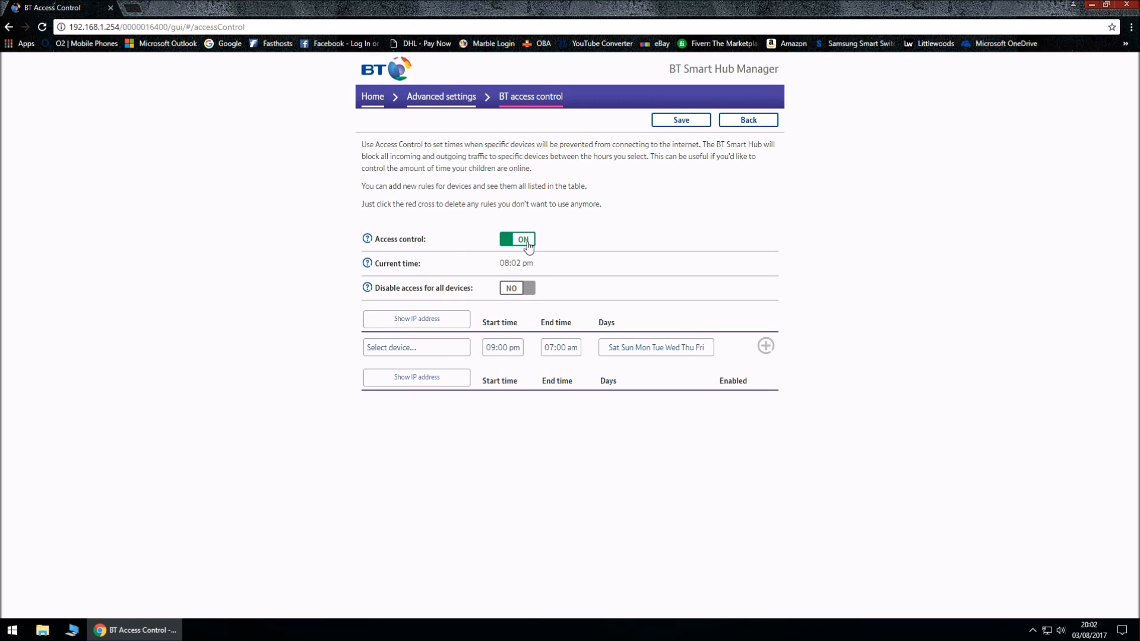
{"action": "left_click", "coordinate": [416, 347]}
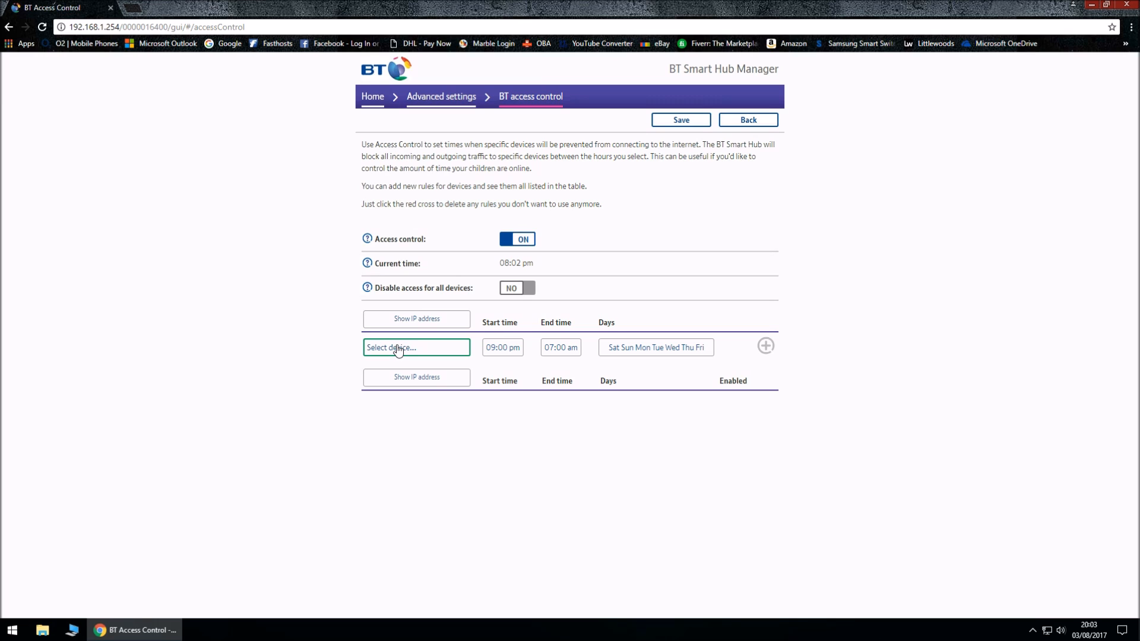
{"action": "mouse_move", "coordinate": [393, 355]}
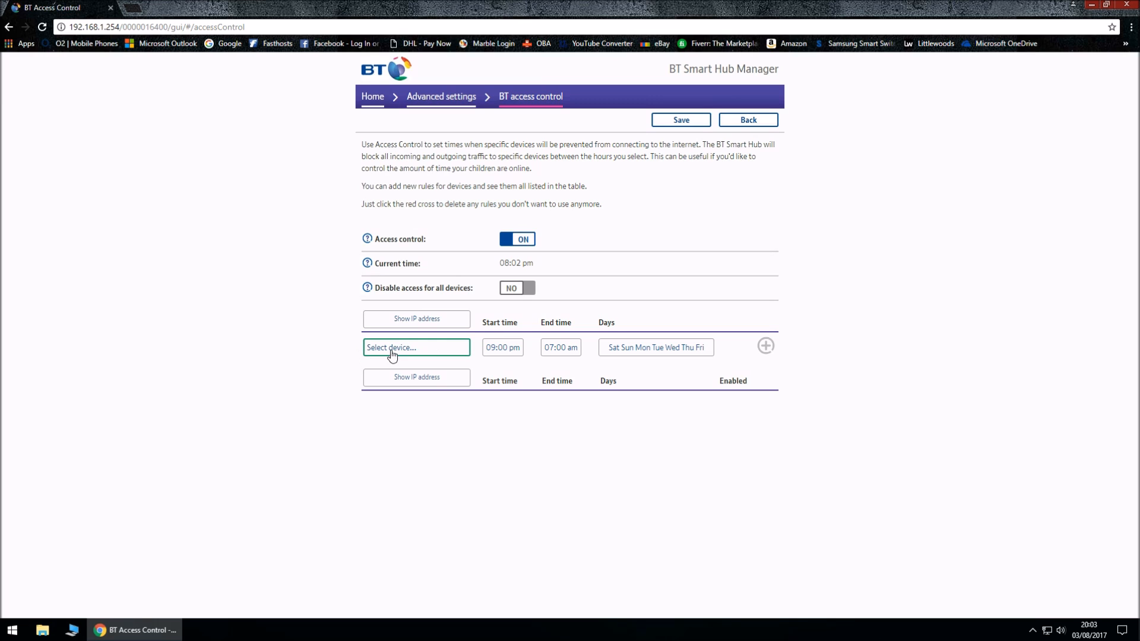
{"action": "left_click", "coordinate": [416, 347]}
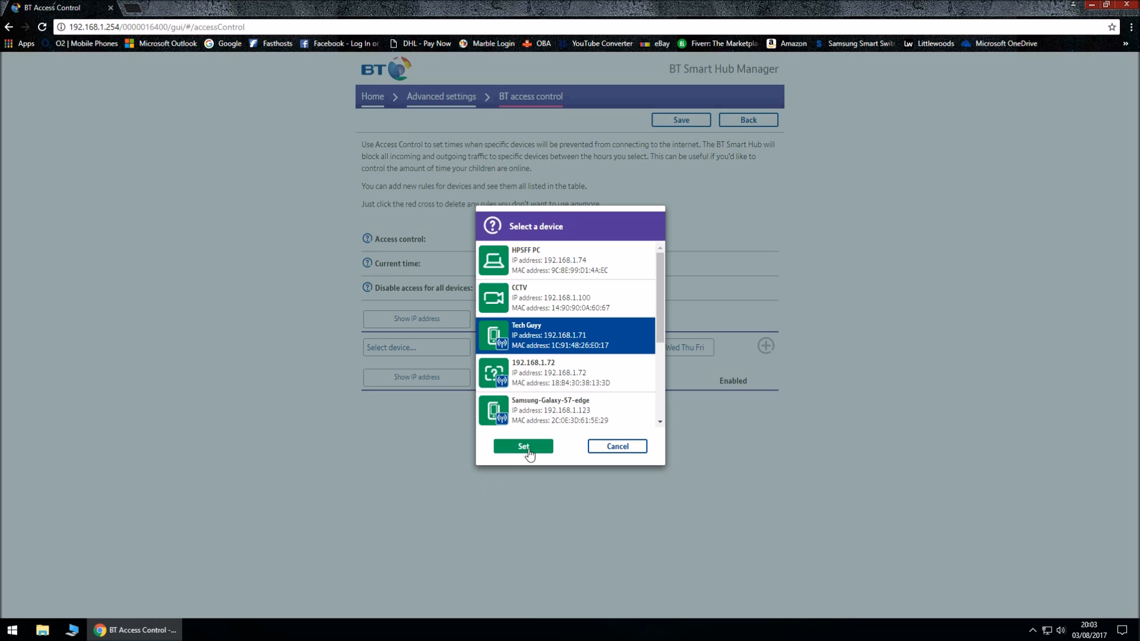
{"action": "left_click", "coordinate": [522, 446]}
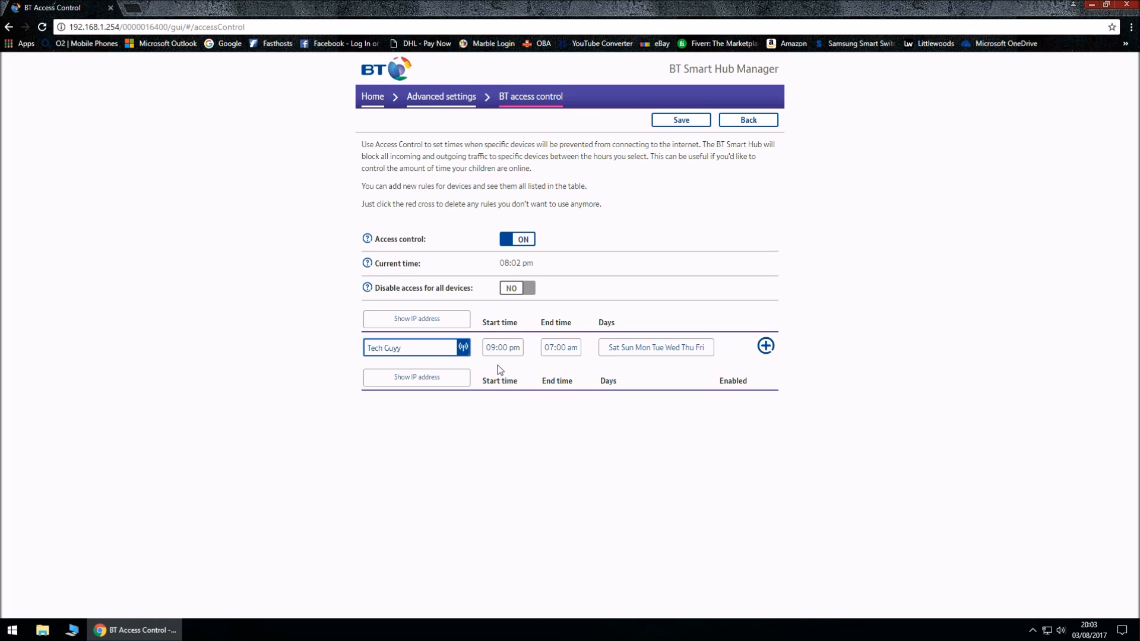
Confirm the Tech Guyy rule's start time as 09:00 pm in the time picker
{"action": "left_click", "coordinate": [501, 347]}
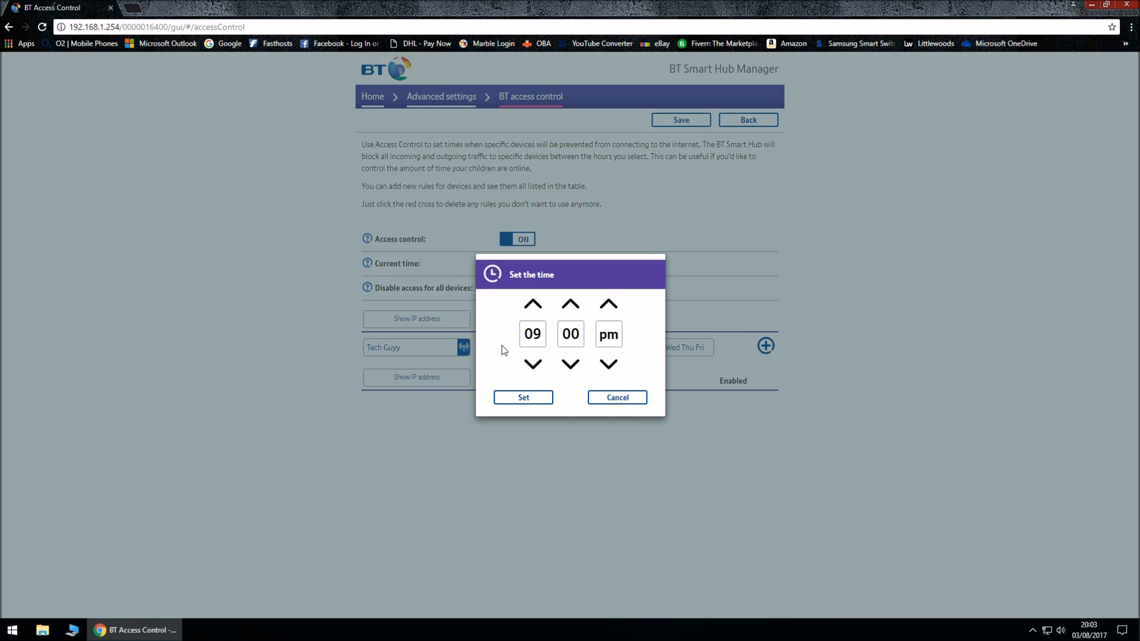
{"action": "left_click", "coordinate": [570, 333]}
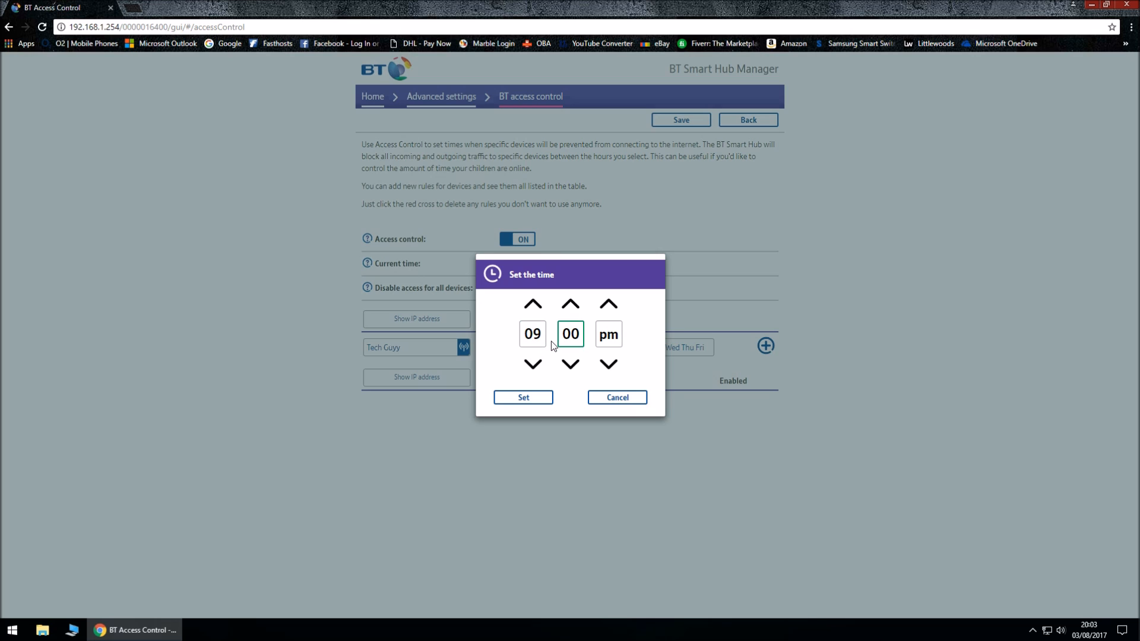
{"action": "left_click", "coordinate": [523, 396]}
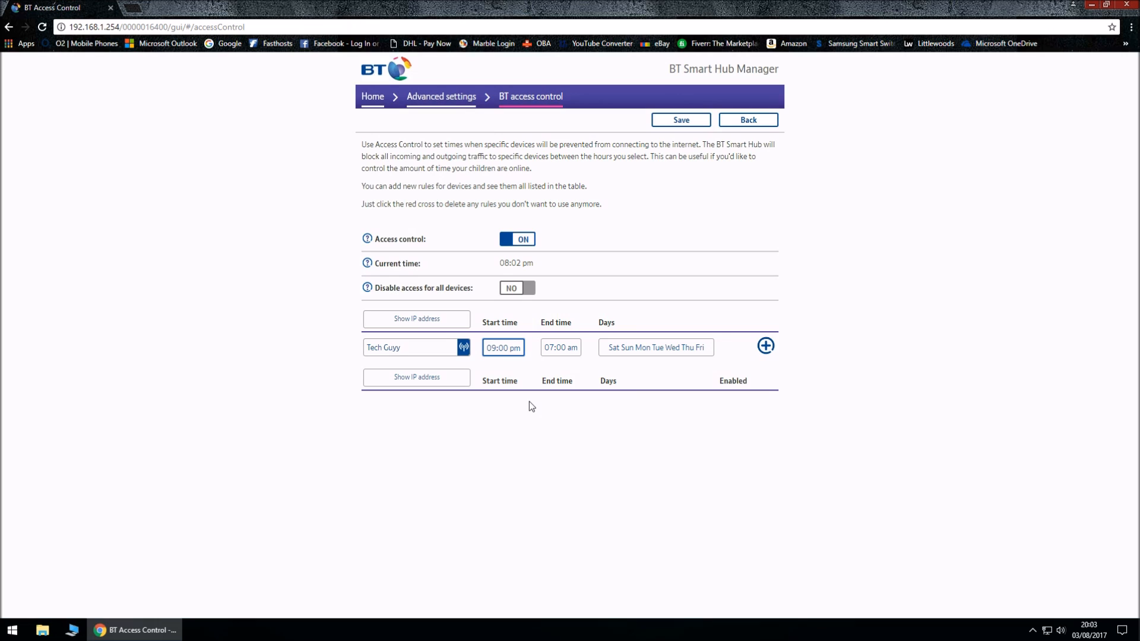
Set the Tech Guyy rule's end time to 10:00 pm
{"action": "left_click", "coordinate": [560, 346]}
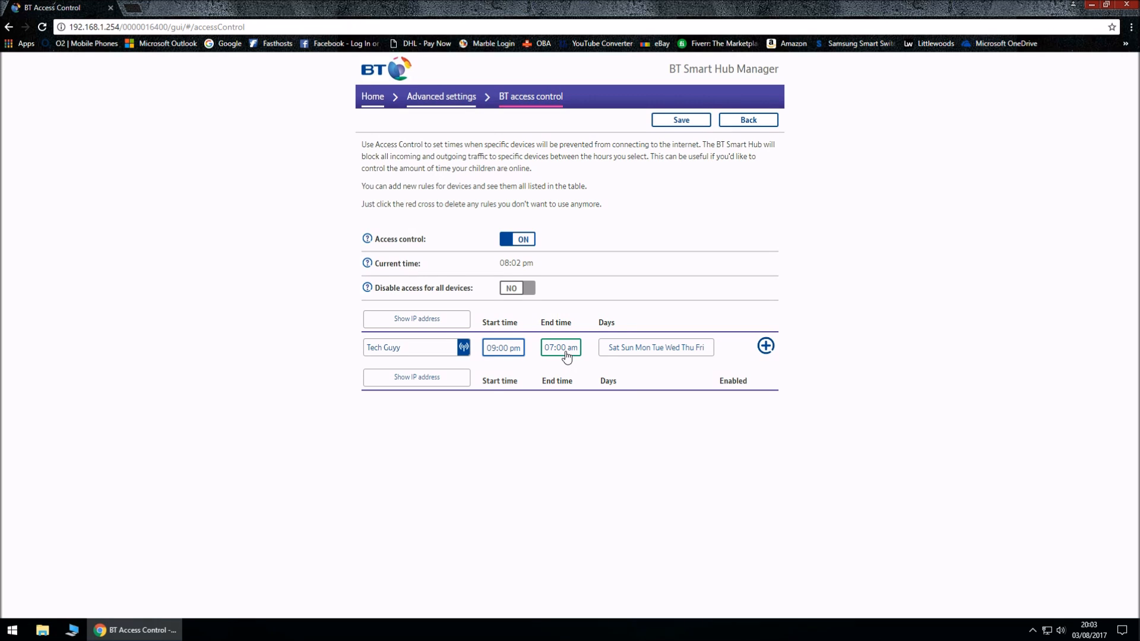
{"action": "left_click", "coordinate": [560, 346]}
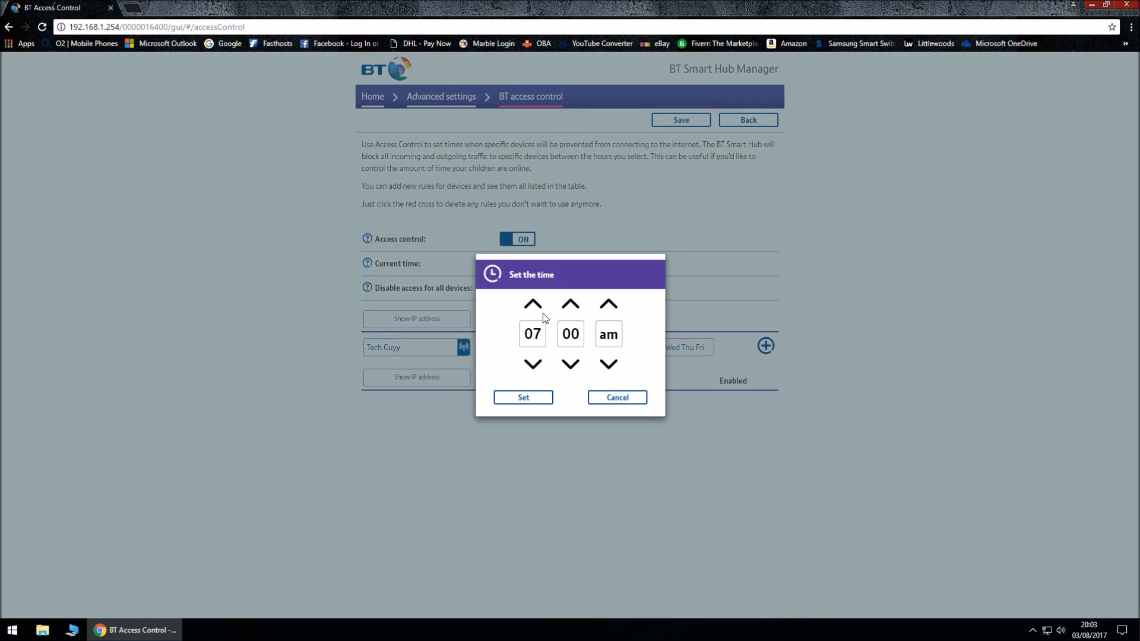
{"action": "left_click", "coordinate": [532, 304]}
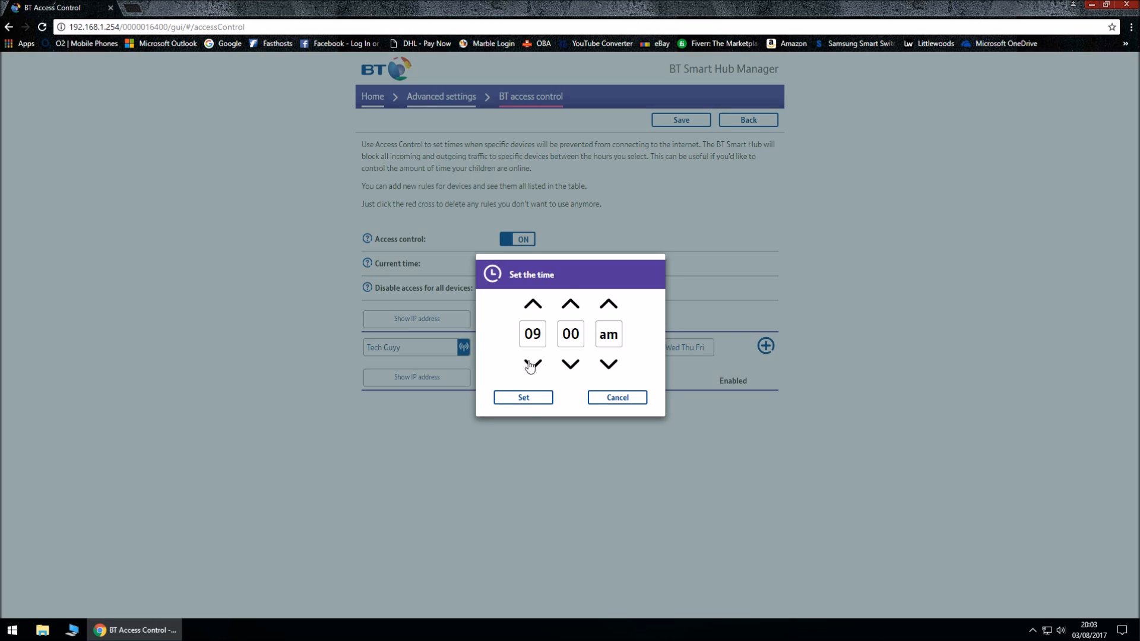
{"action": "mouse_move", "coordinate": [604, 261]}
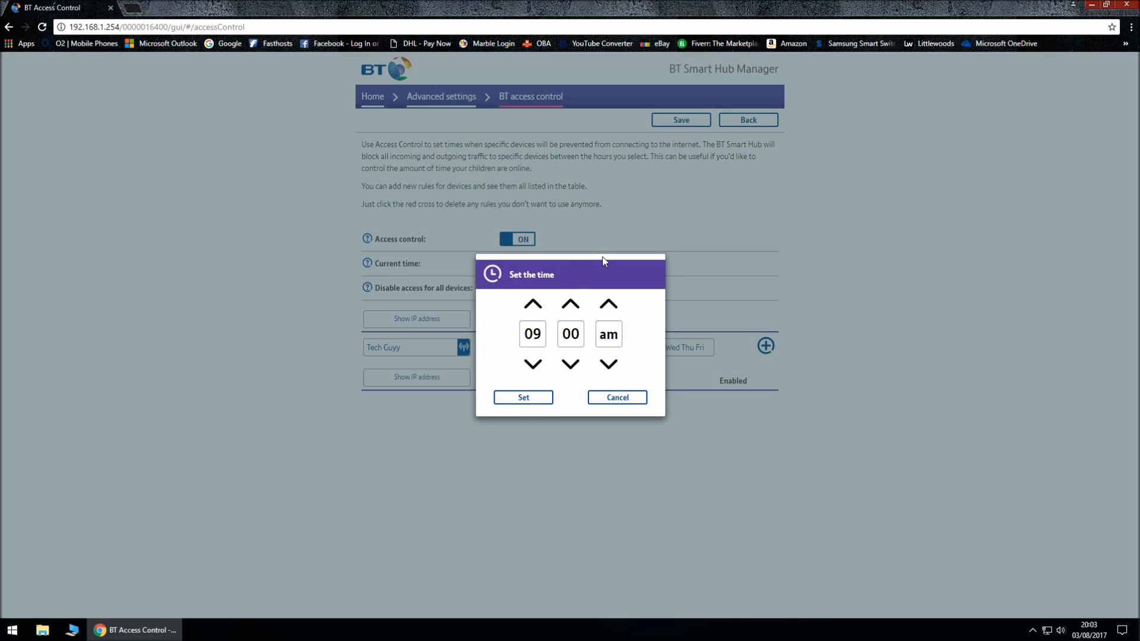
{"action": "left_click", "coordinate": [532, 304]}
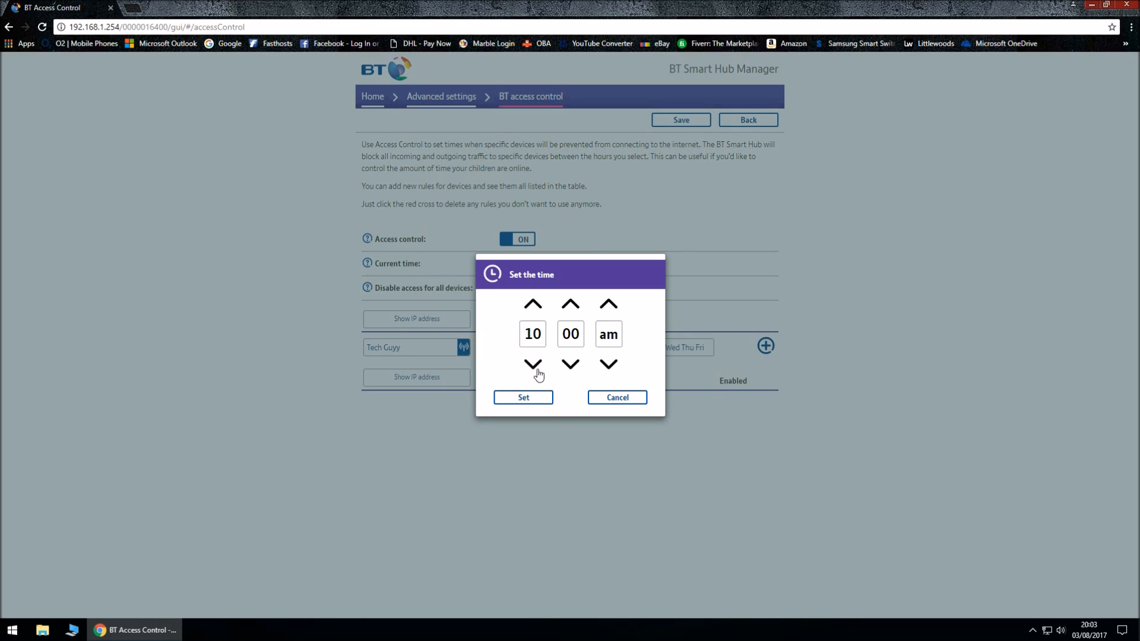
{"action": "left_click", "coordinate": [608, 364]}
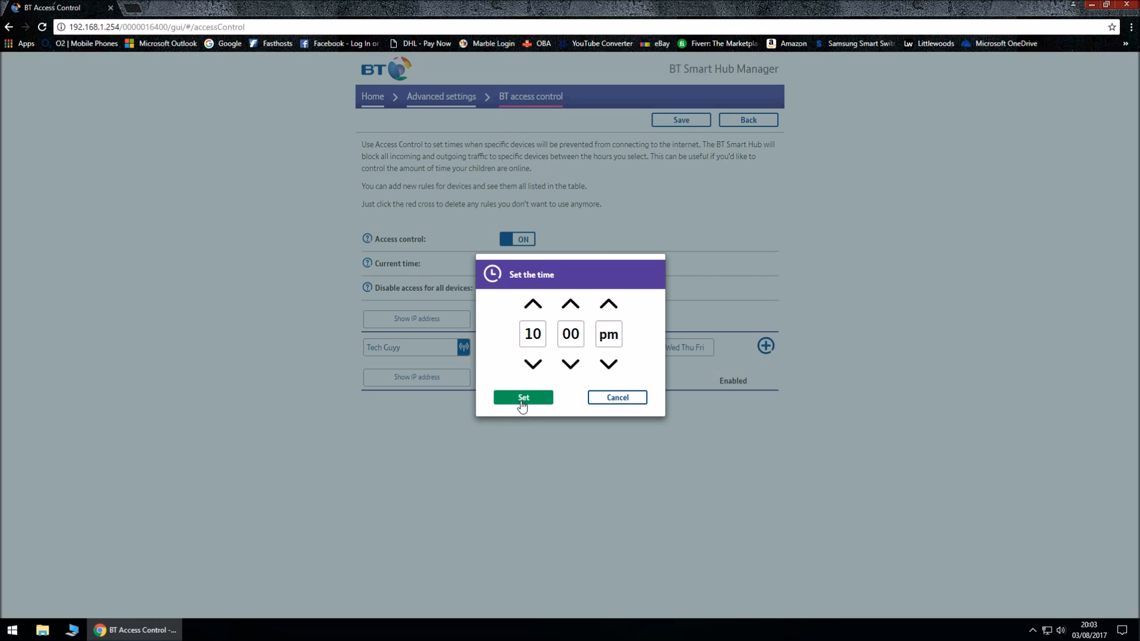
{"action": "left_click", "coordinate": [523, 398]}
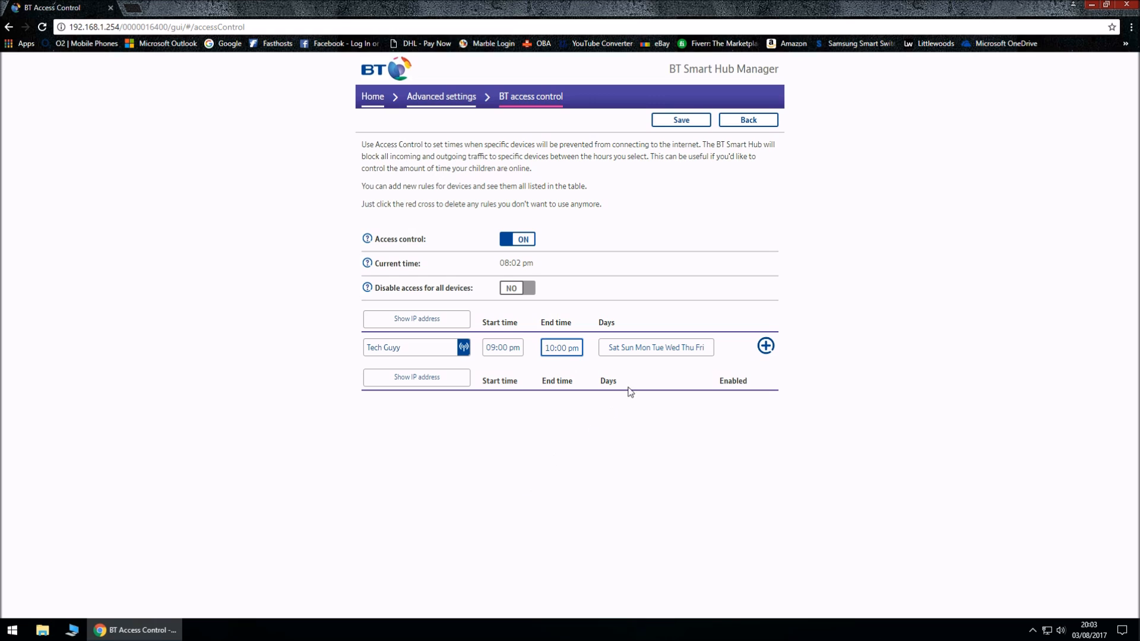
{"action": "mouse_move", "coordinate": [642, 368]}
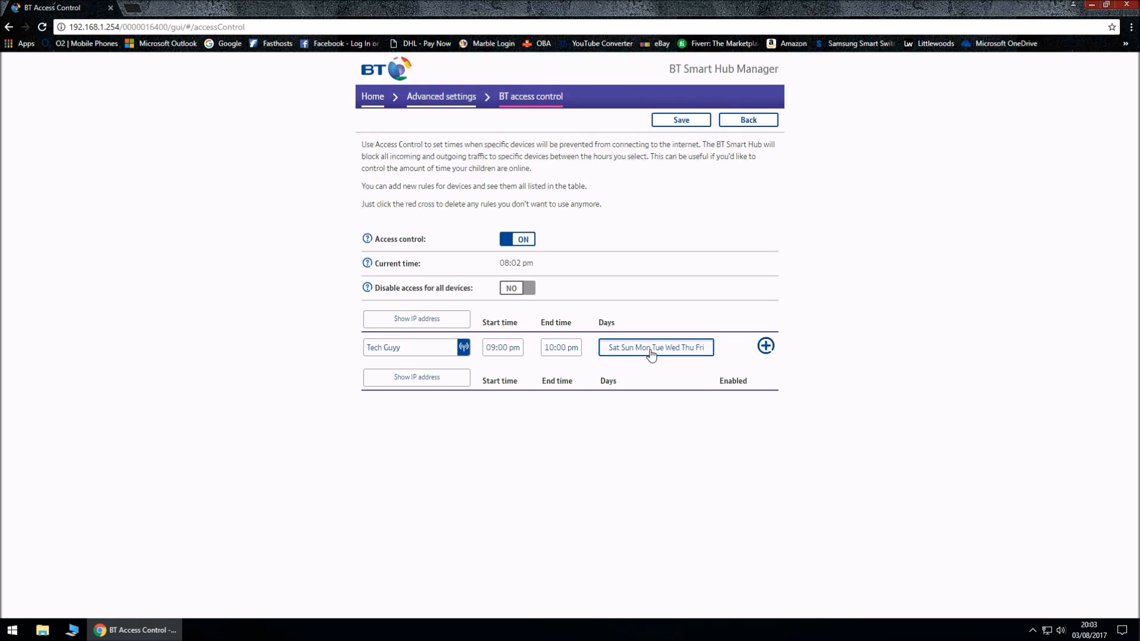
Select Saturday, Sunday and Monday in the rule's day selector
{"action": "left_click", "coordinate": [653, 347]}
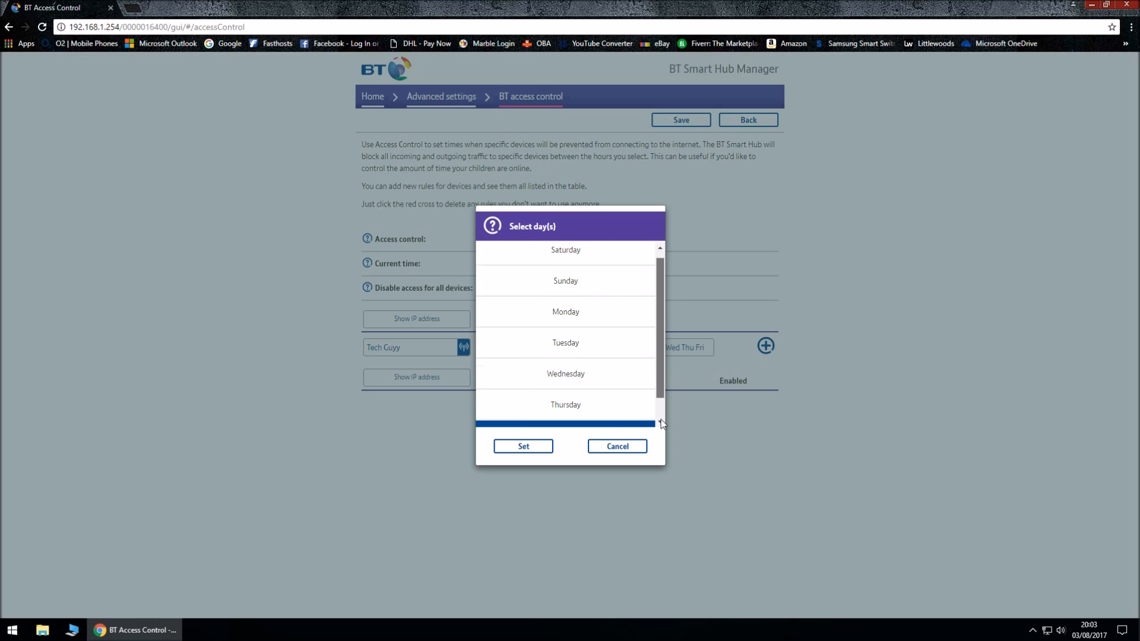
{"action": "left_click", "coordinate": [566, 342]}
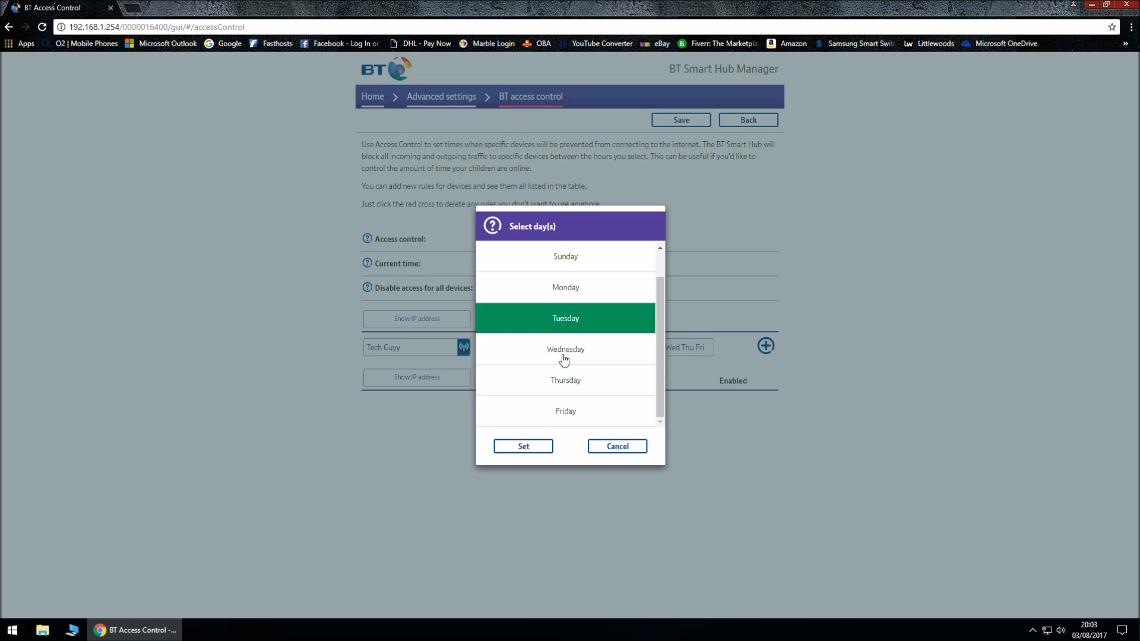
{"action": "left_click", "coordinate": [566, 380]}
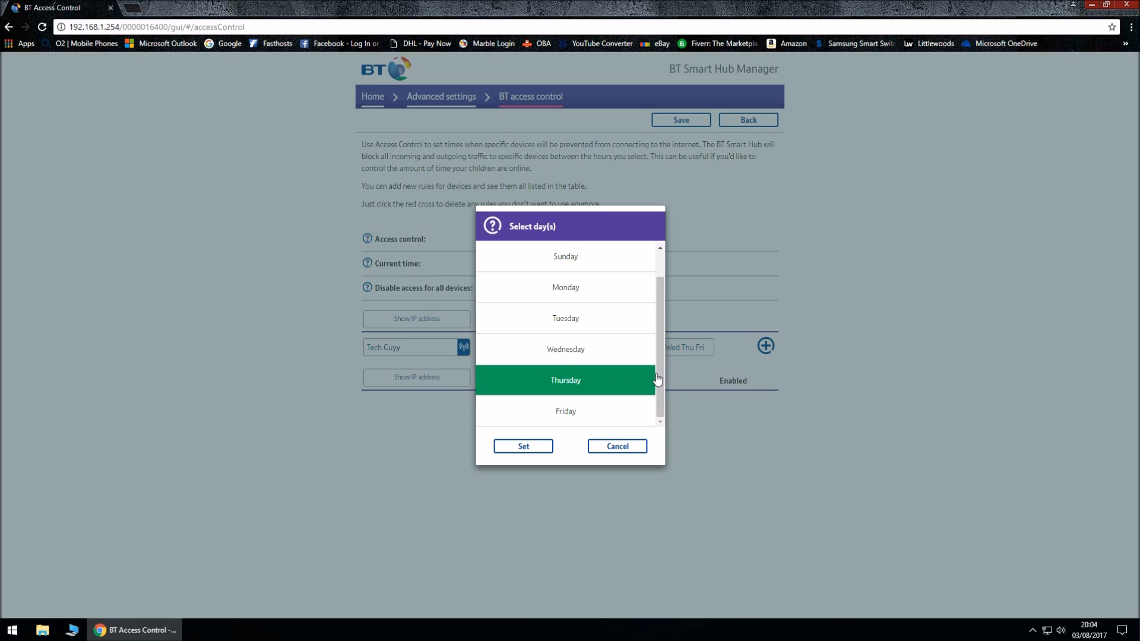
{"action": "scroll", "scroll_direction": "up", "scroll_amount": 3}
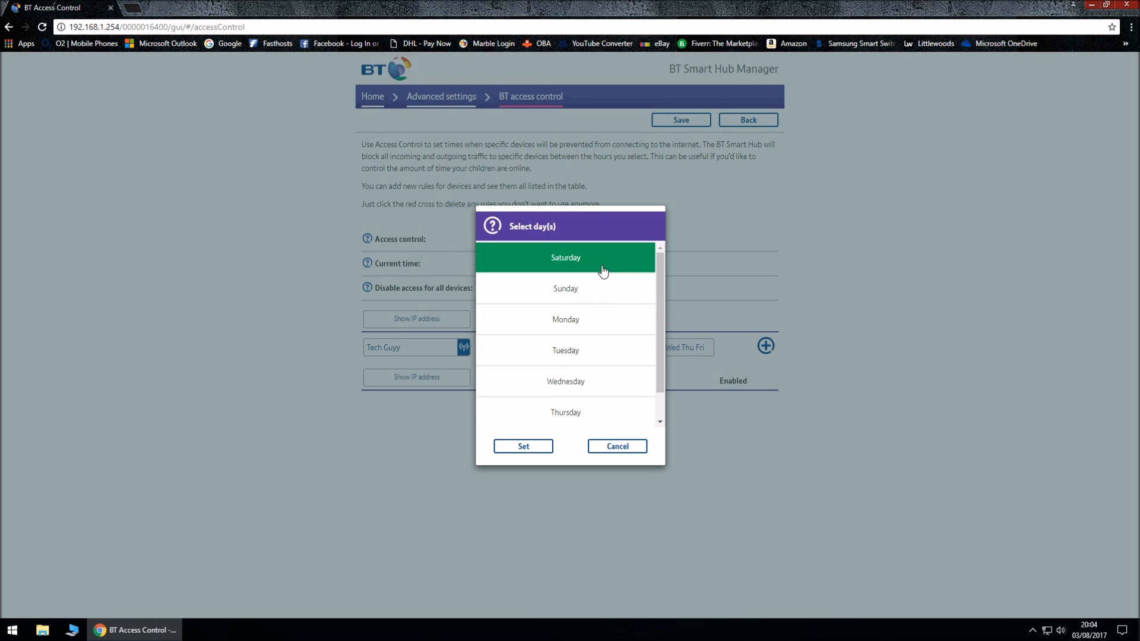
{"action": "left_click", "coordinate": [565, 319]}
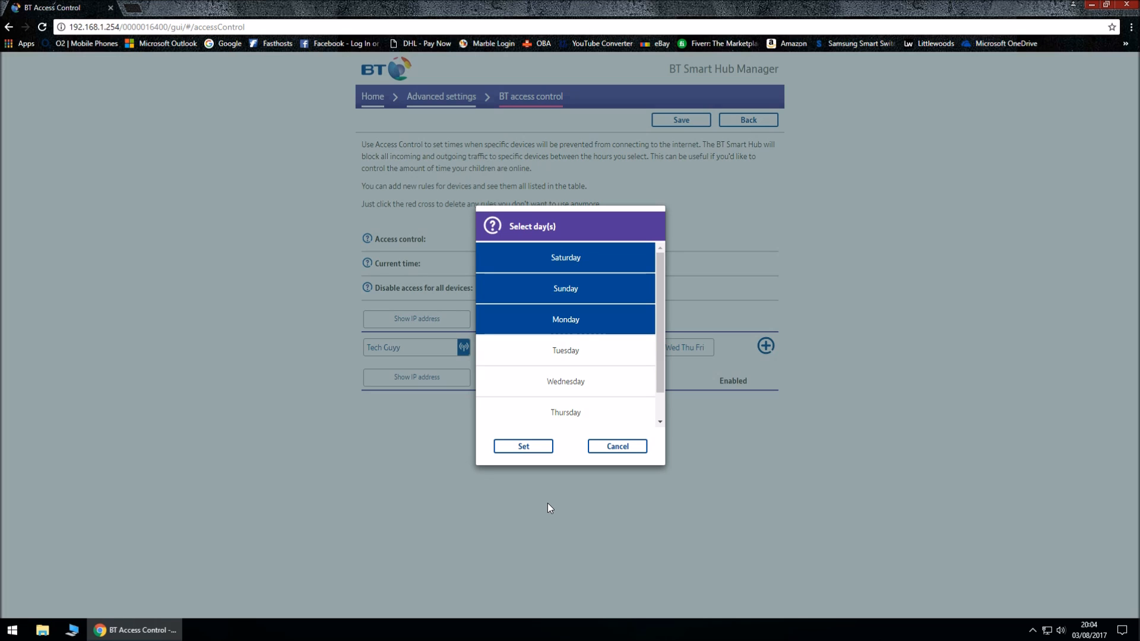
{"action": "mouse_move", "coordinate": [522, 445]}
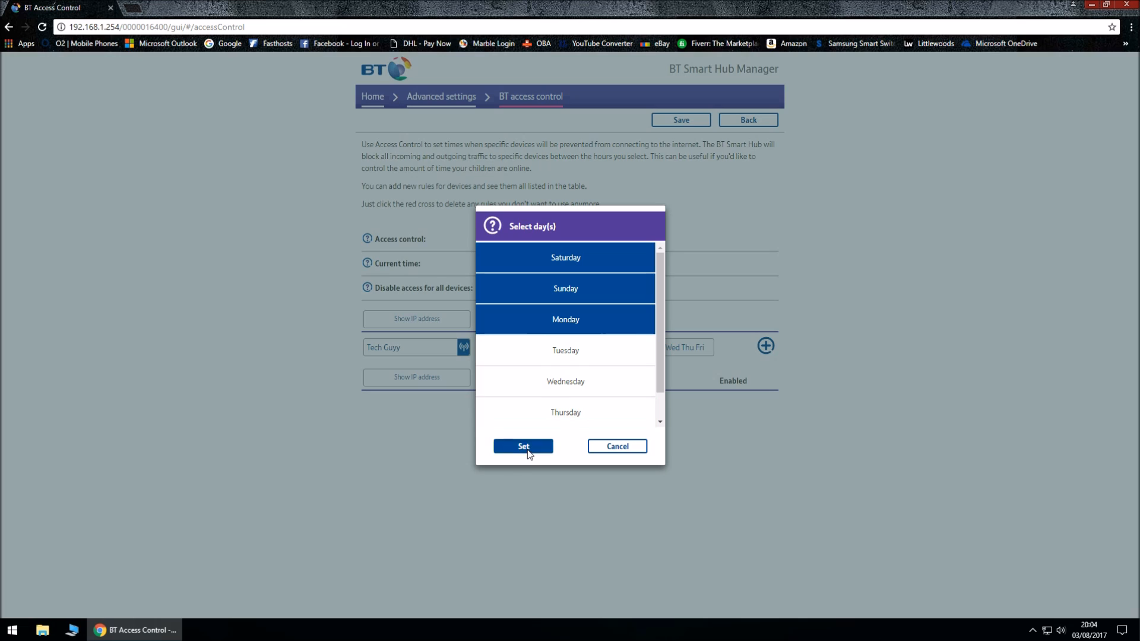
Confirm the days, add the Tech Guyy 9–10pm rule and save it
{"action": "left_click", "coordinate": [523, 447]}
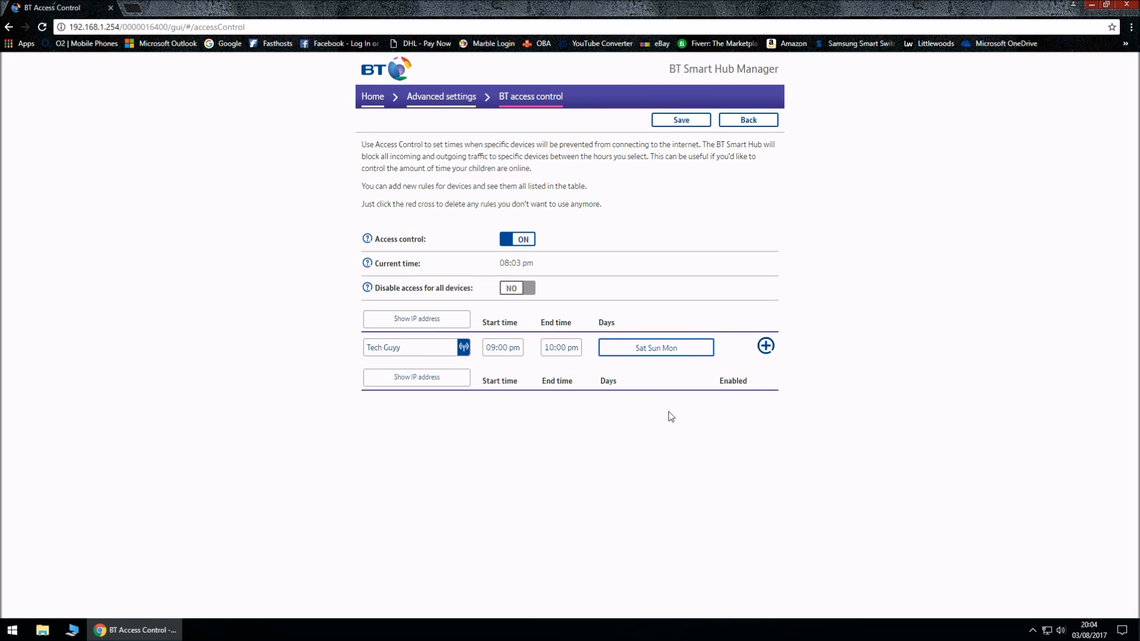
{"action": "mouse_move", "coordinate": [764, 346]}
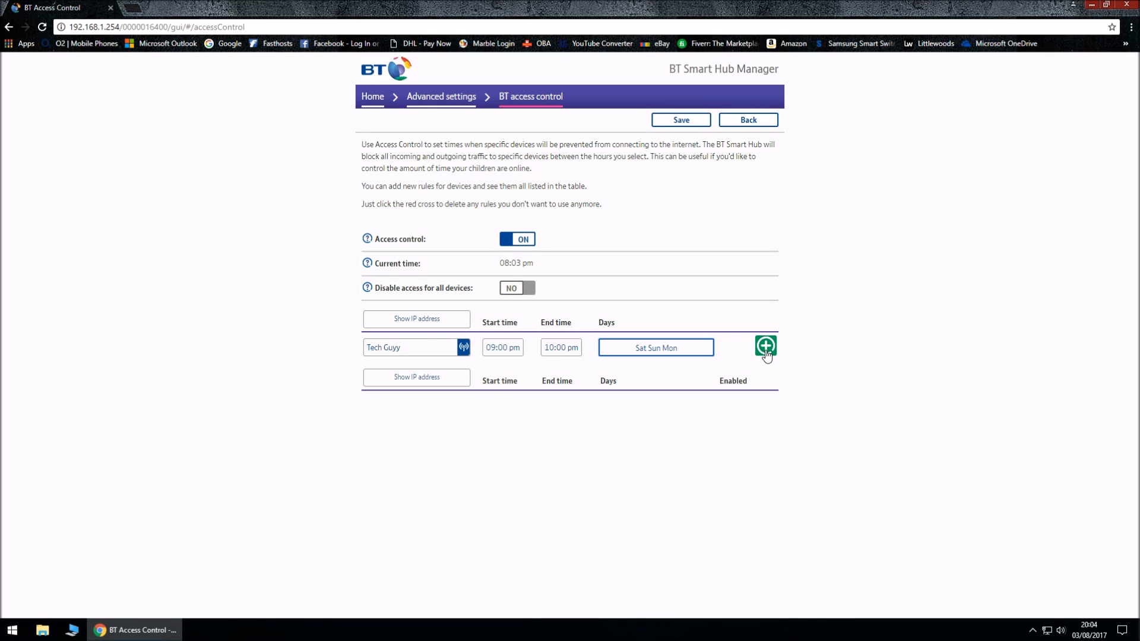
{"action": "left_click", "coordinate": [765, 345]}
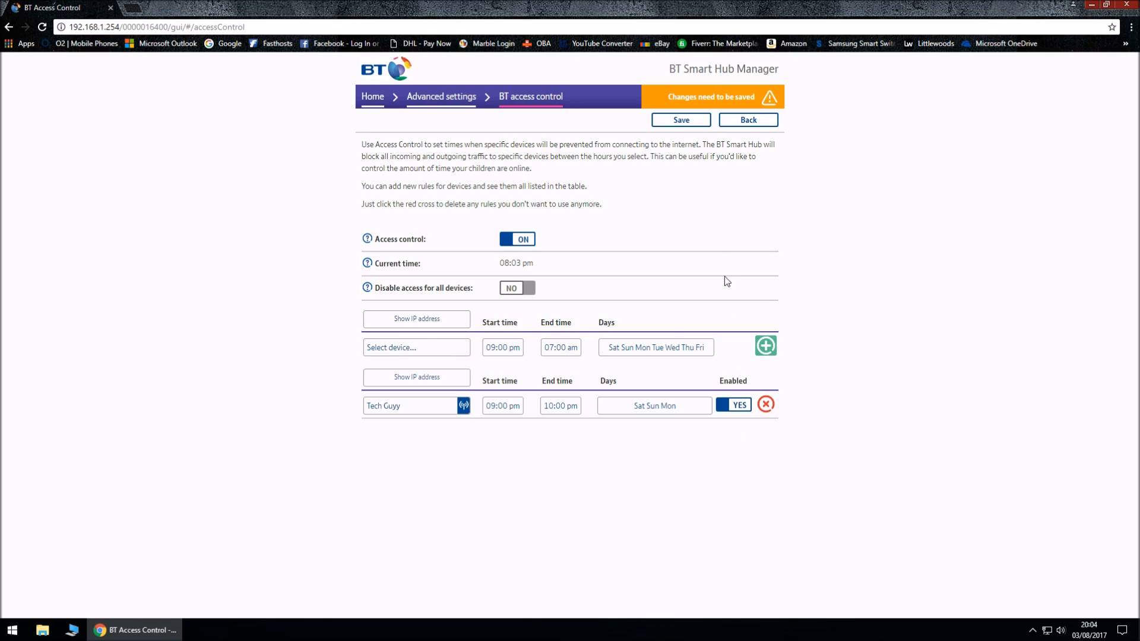
{"action": "left_click", "coordinate": [679, 120]}
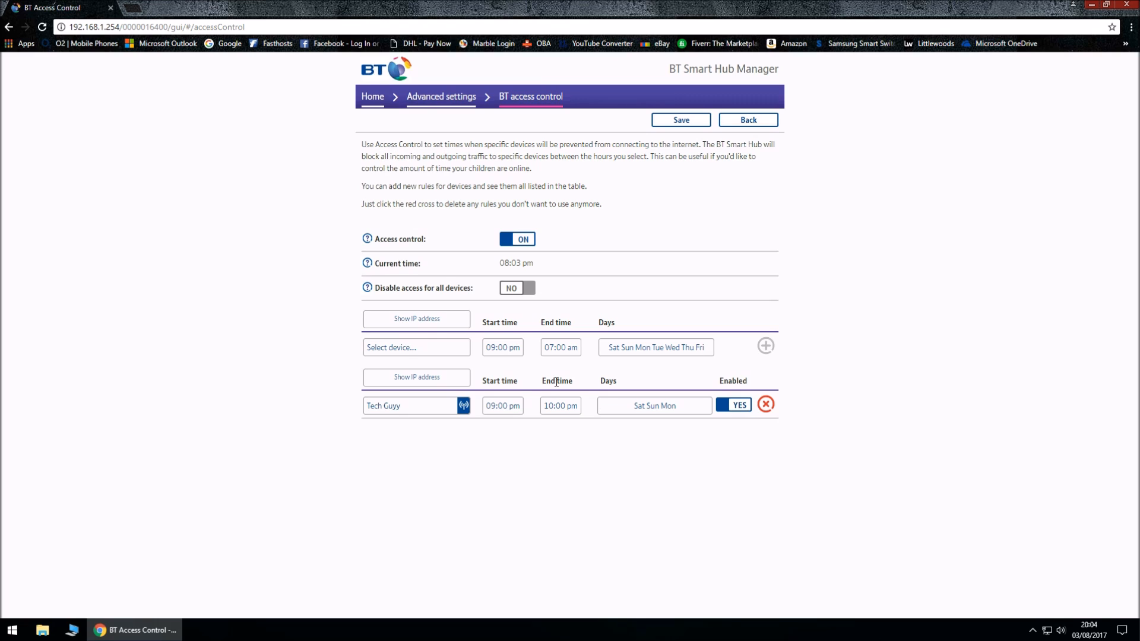
Select Samsung-Galaxy-S7-edge from the device list for a second rule
{"action": "left_click", "coordinate": [415, 347]}
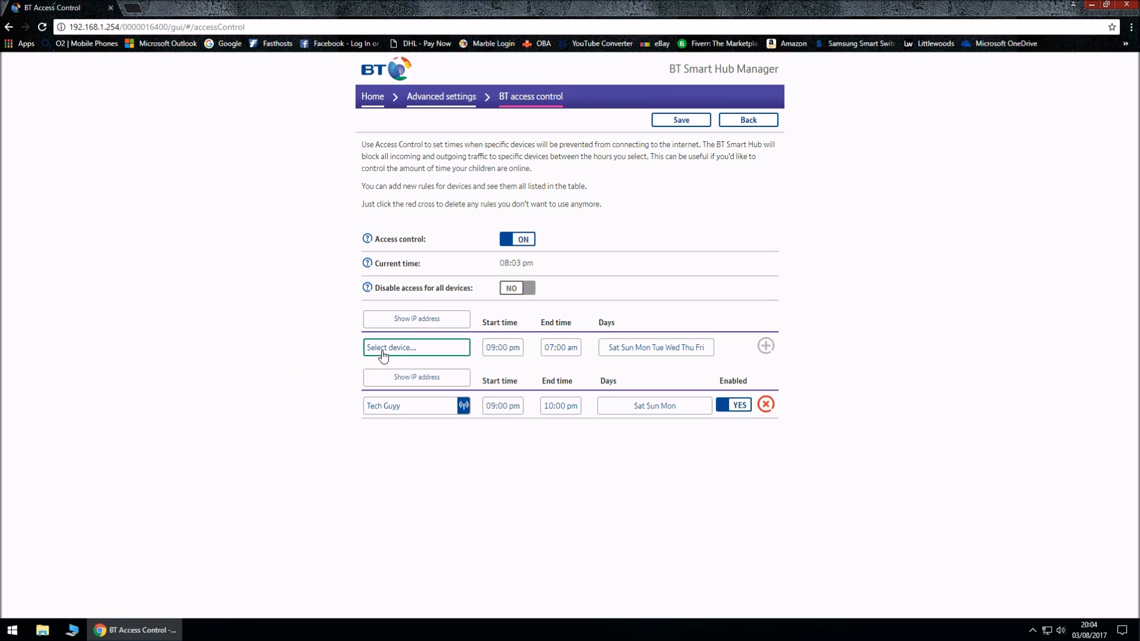
{"action": "left_click", "coordinate": [416, 347]}
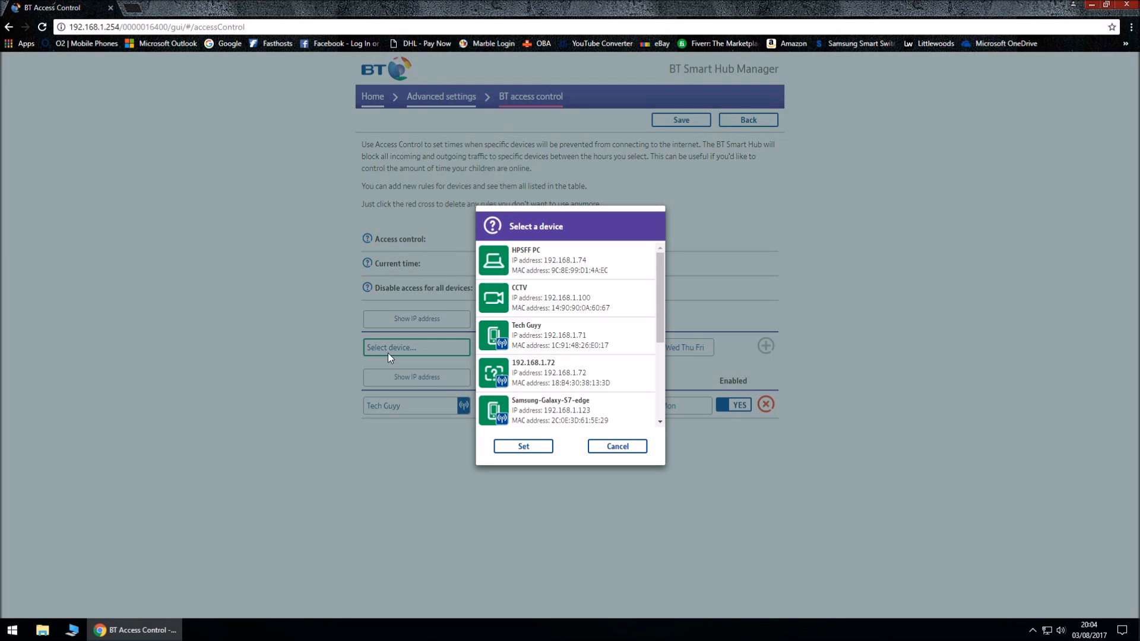
{"action": "scroll", "scroll_direction": "down", "scroll_amount": 3}
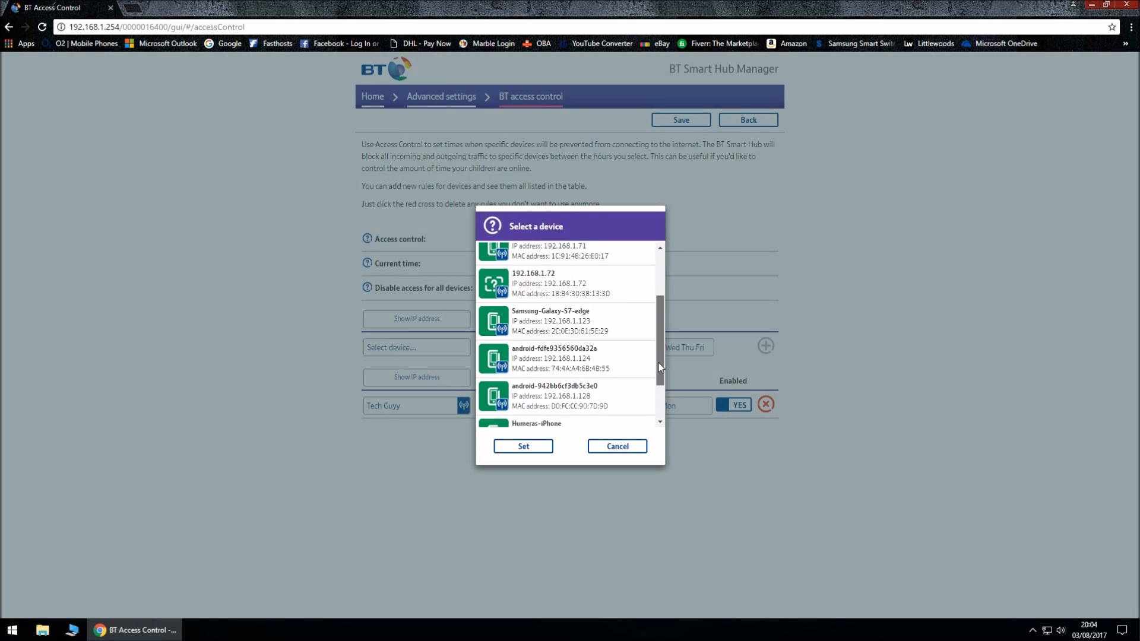
{"action": "left_click", "coordinate": [568, 311]}
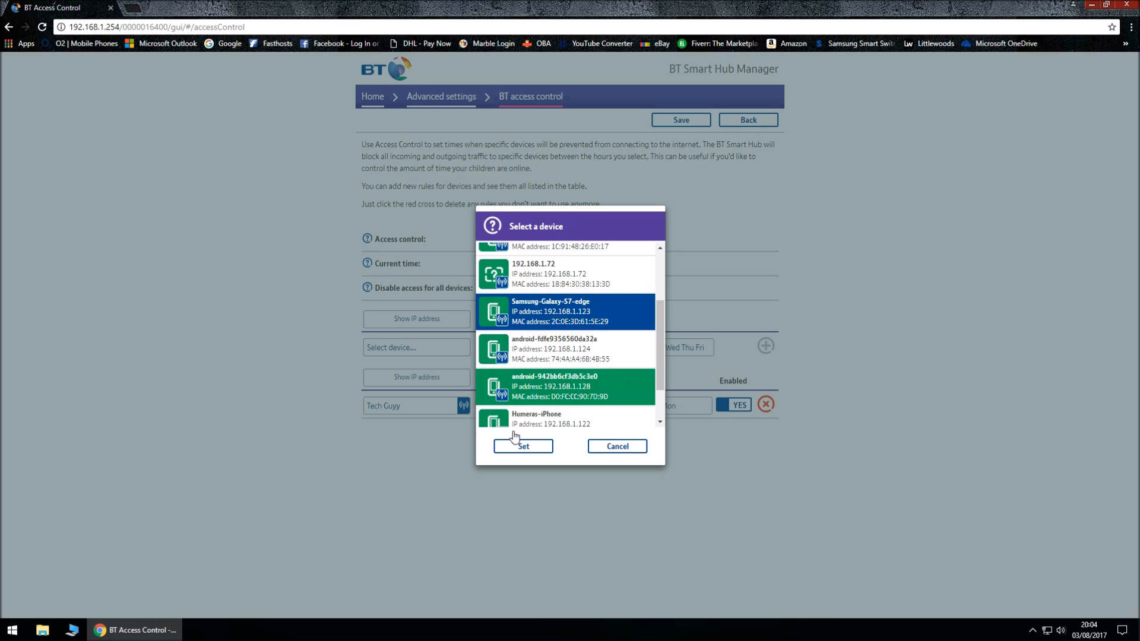
{"action": "left_click", "coordinate": [522, 445]}
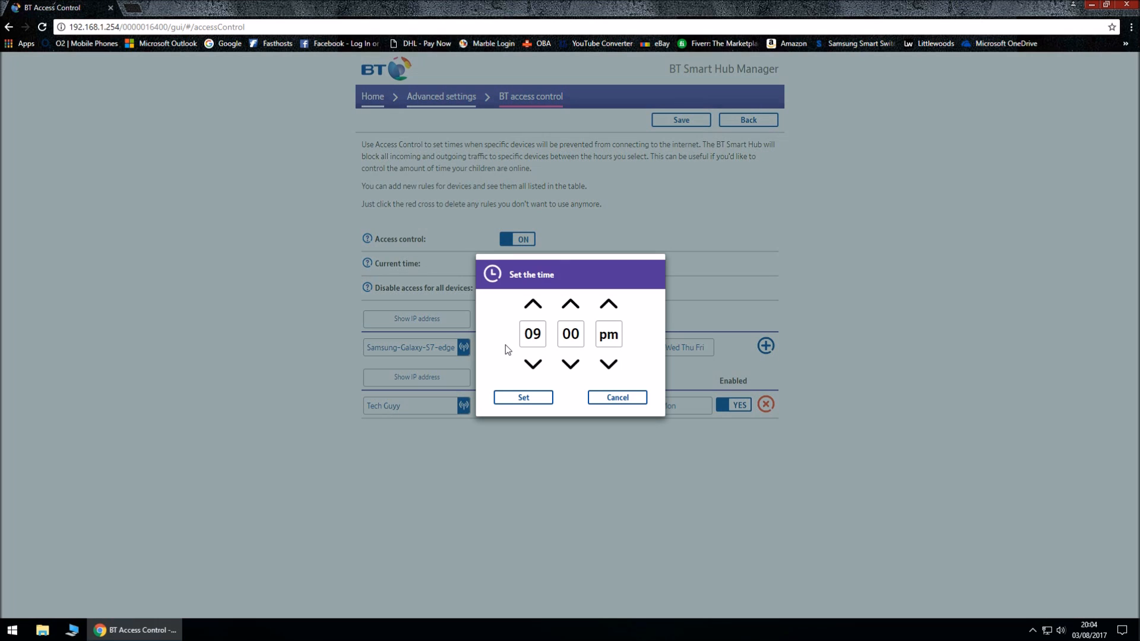
Set the Samsung-Galaxy-S7-edge rule's start time to 06:30 pm
{"action": "left_click", "coordinate": [533, 363]}
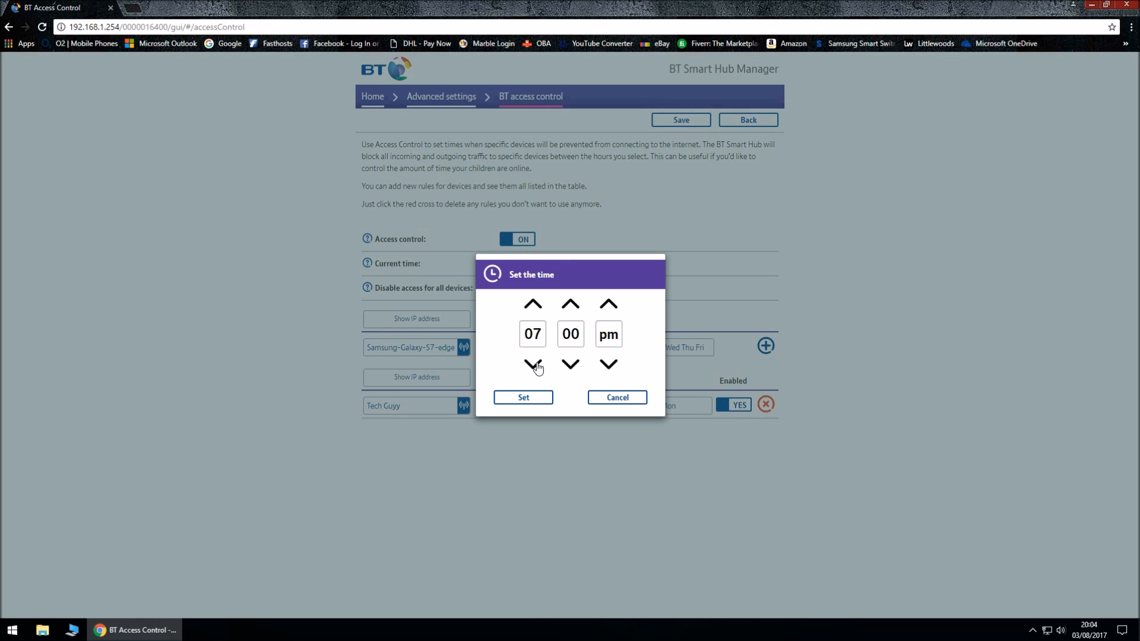
{"action": "left_click", "coordinate": [532, 363]}
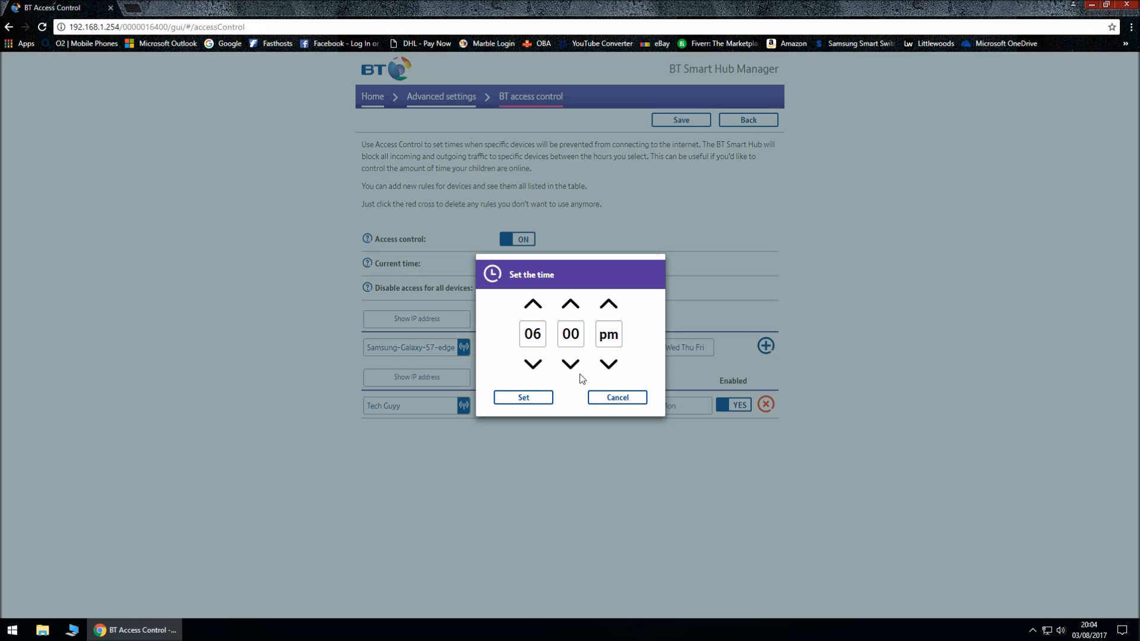
{"action": "left_click", "coordinate": [570, 364]}
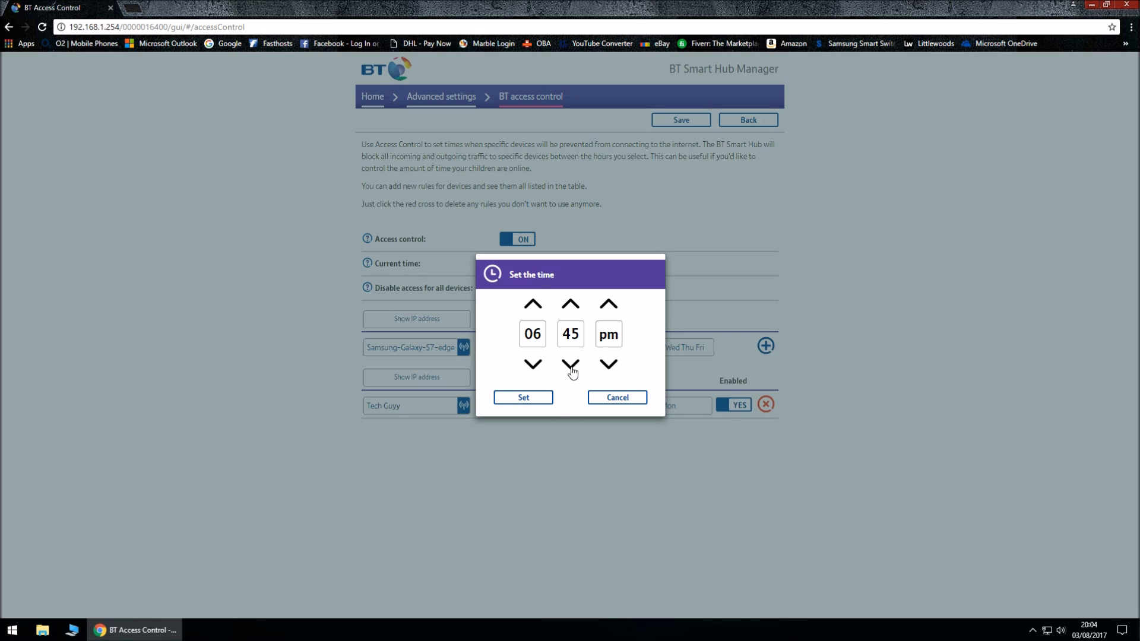
{"action": "left_click", "coordinate": [570, 364]}
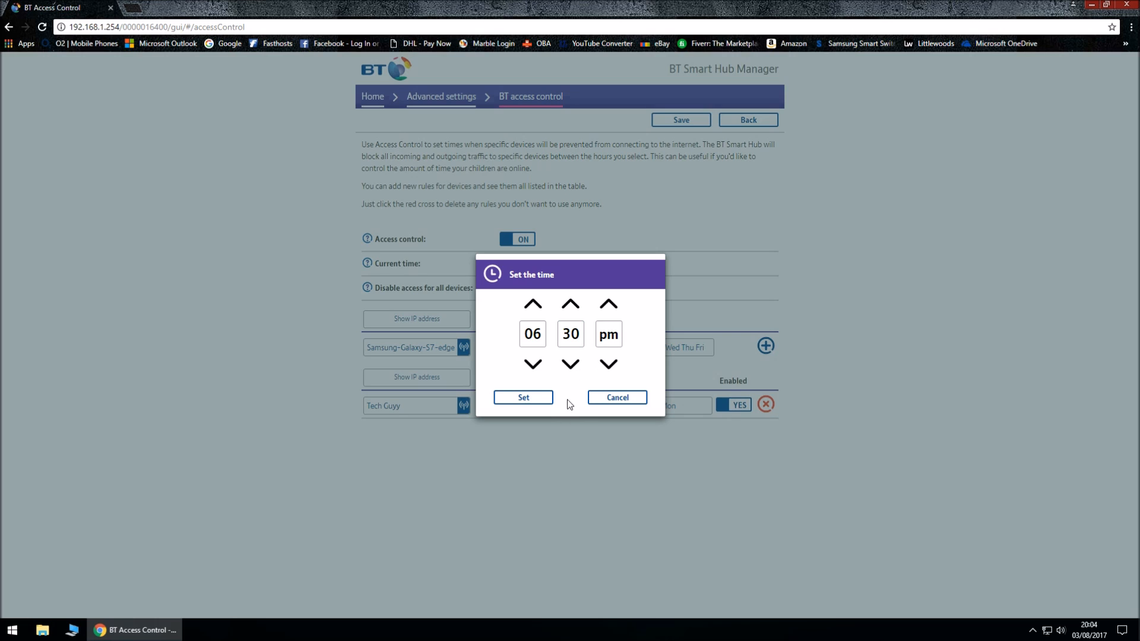
{"action": "left_click", "coordinate": [522, 397]}
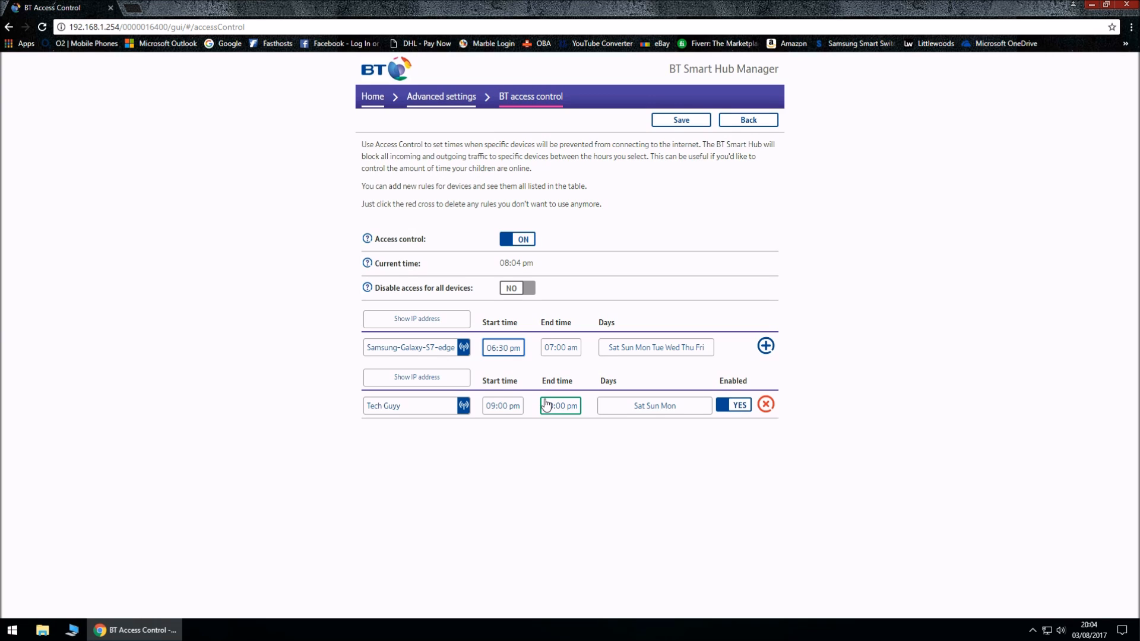
Set the rule's end time to 10:00 pm and confirm it
{"action": "left_click", "coordinate": [560, 405]}
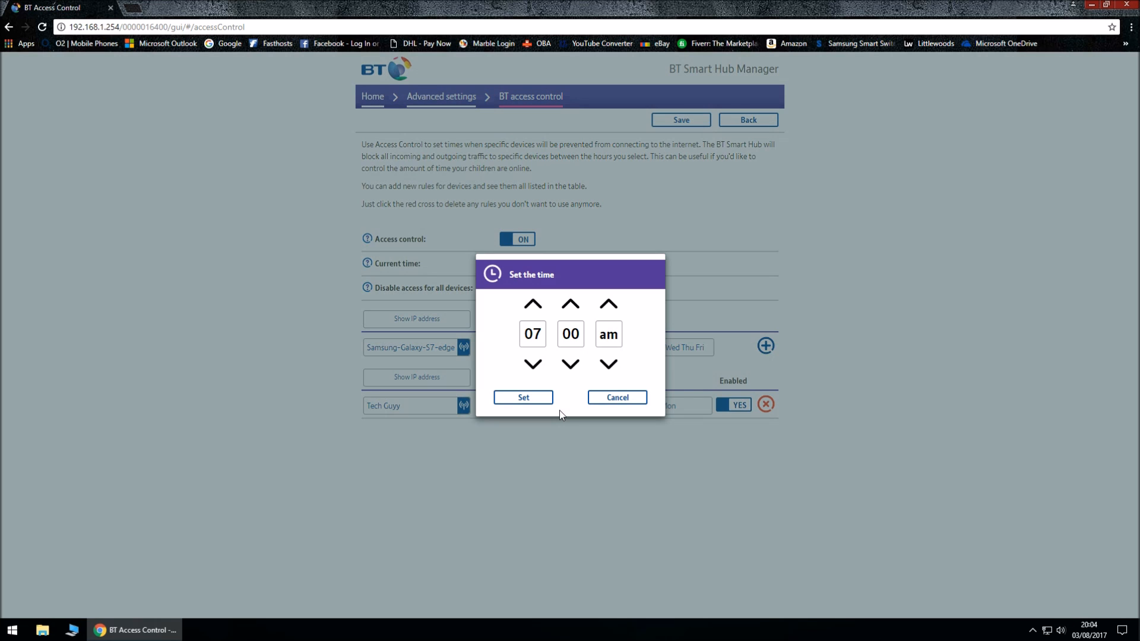
{"action": "left_click", "coordinate": [534, 304]}
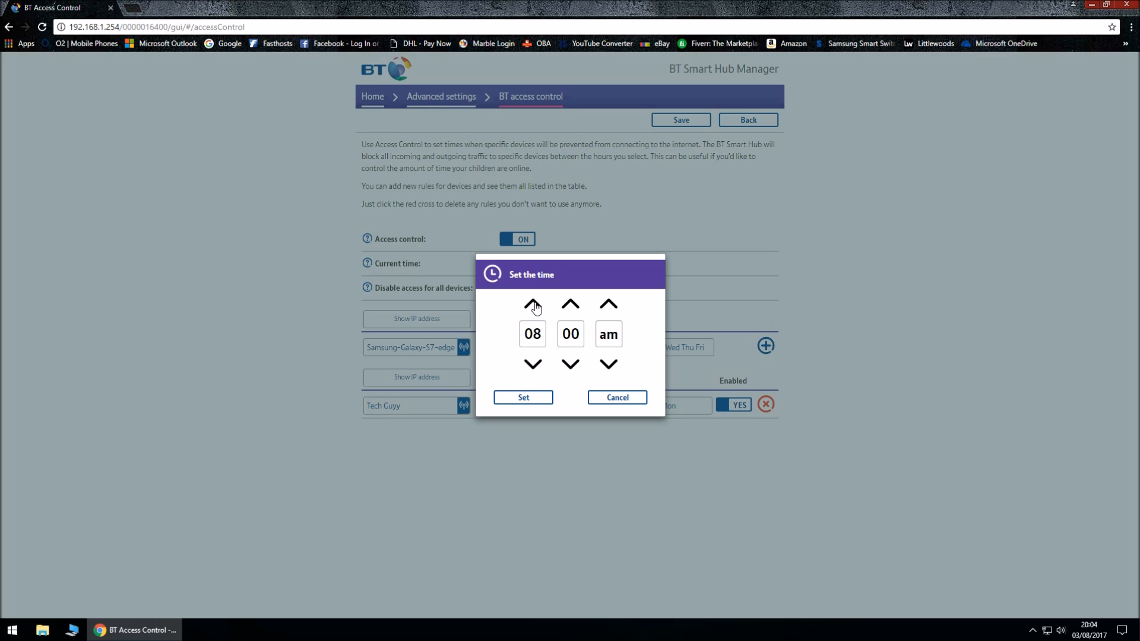
{"action": "left_click", "coordinate": [532, 304]}
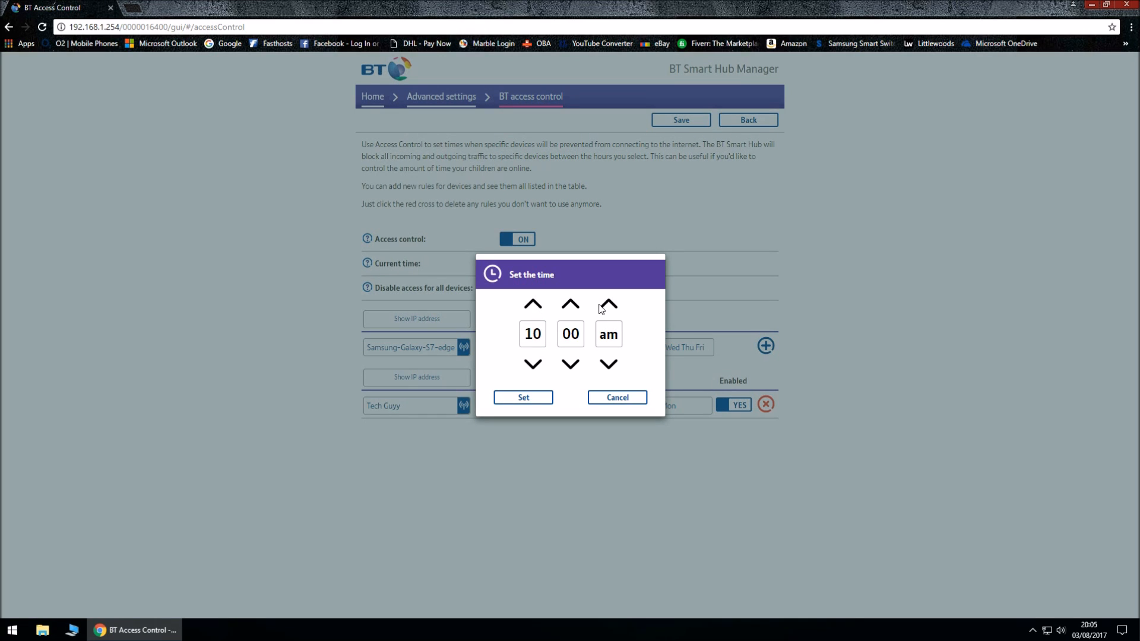
{"action": "mouse_move", "coordinate": [609, 306]}
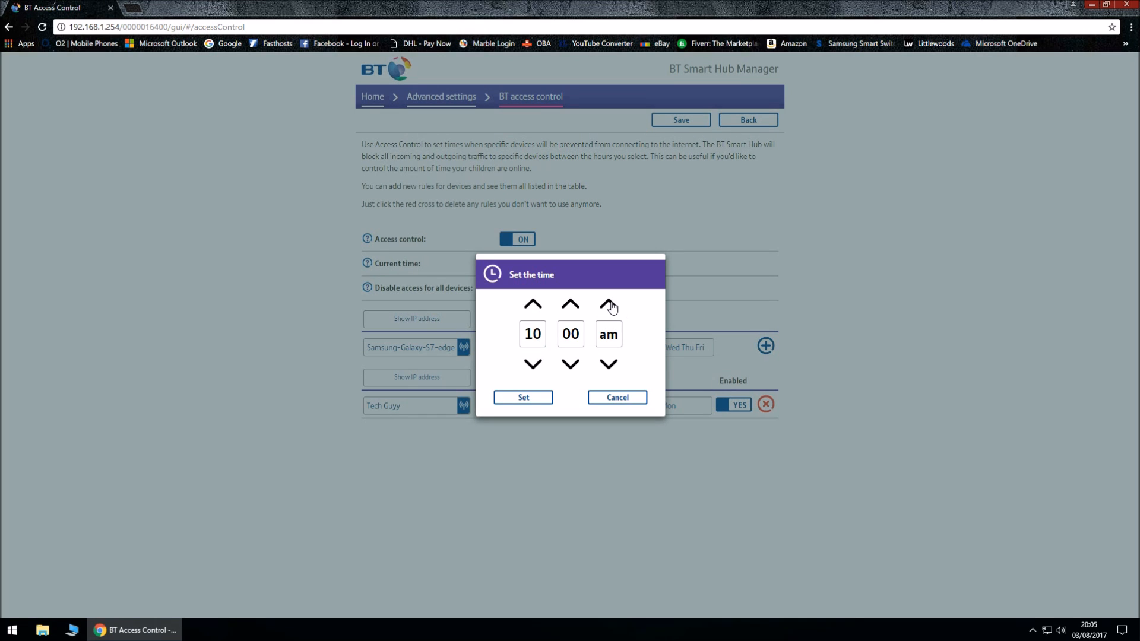
{"action": "left_click", "coordinate": [608, 304]}
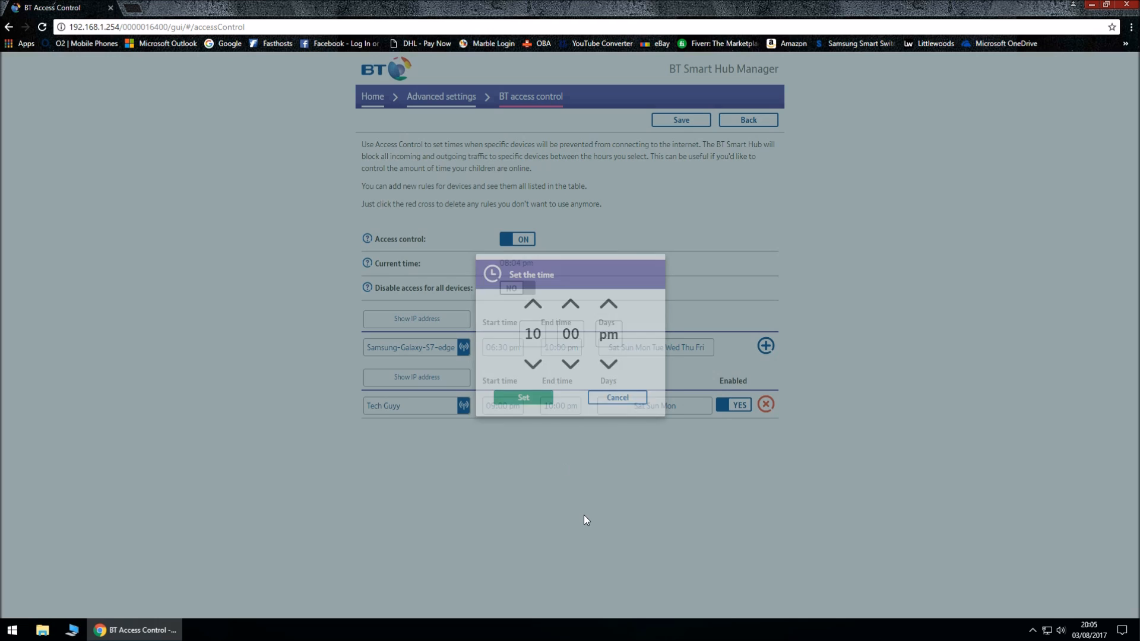
{"action": "left_click", "coordinate": [523, 396]}
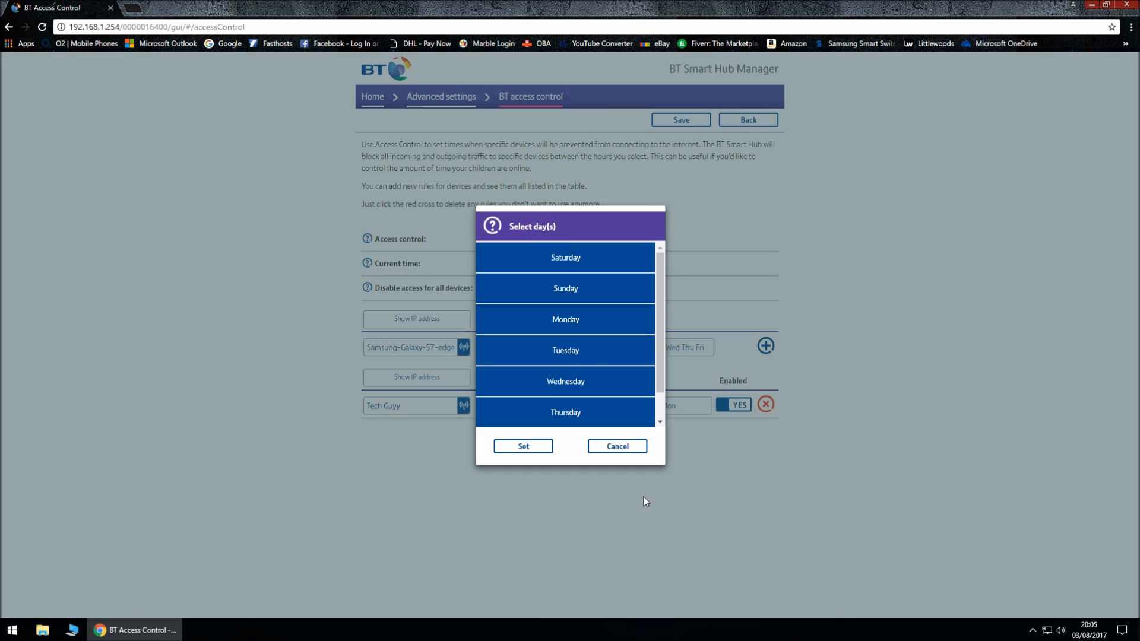
Keep all seven days selected for the Samsung-Galaxy-S7-edge rule and confirm with Set
{"action": "scroll", "scroll_direction": "down", "scroll_amount": 3}
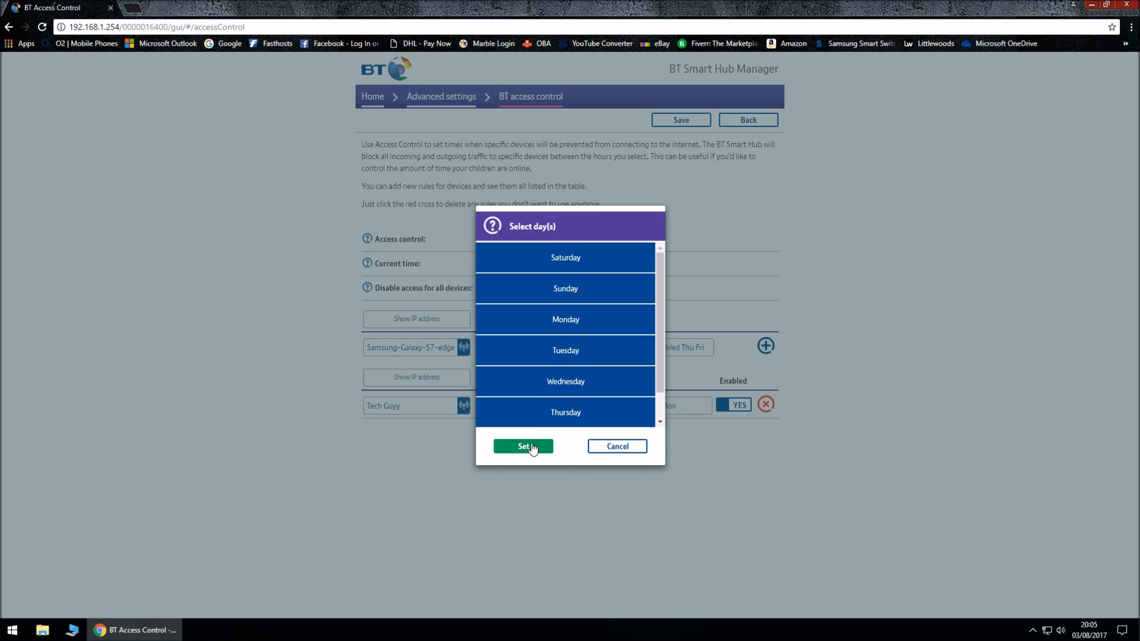
{"action": "left_click", "coordinate": [522, 447]}
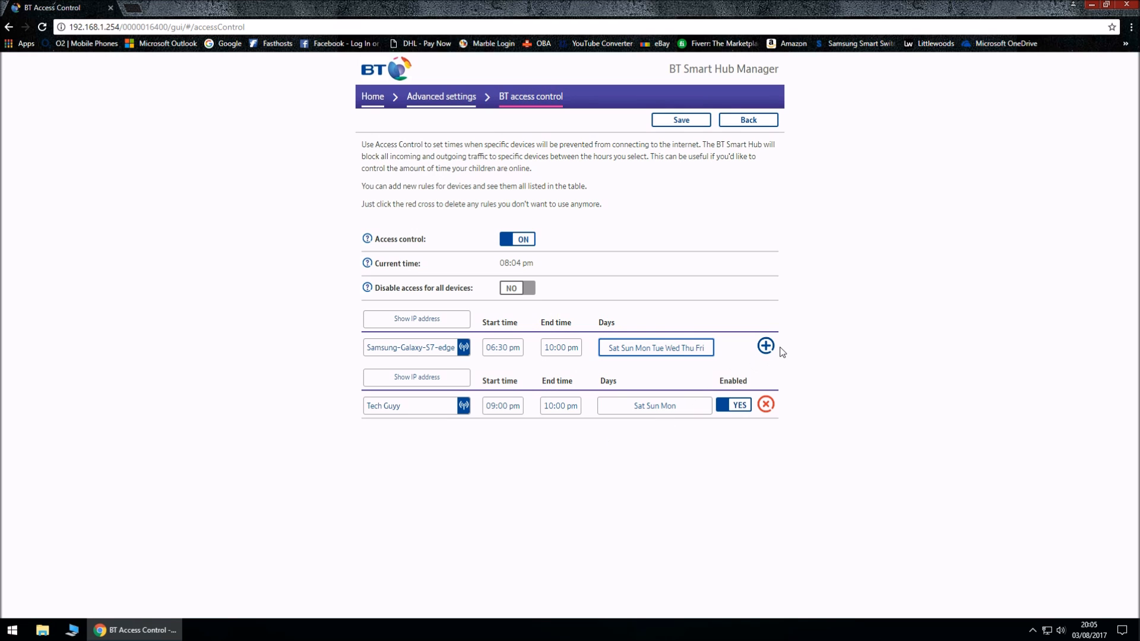
{"action": "mouse_move", "coordinate": [766, 365]}
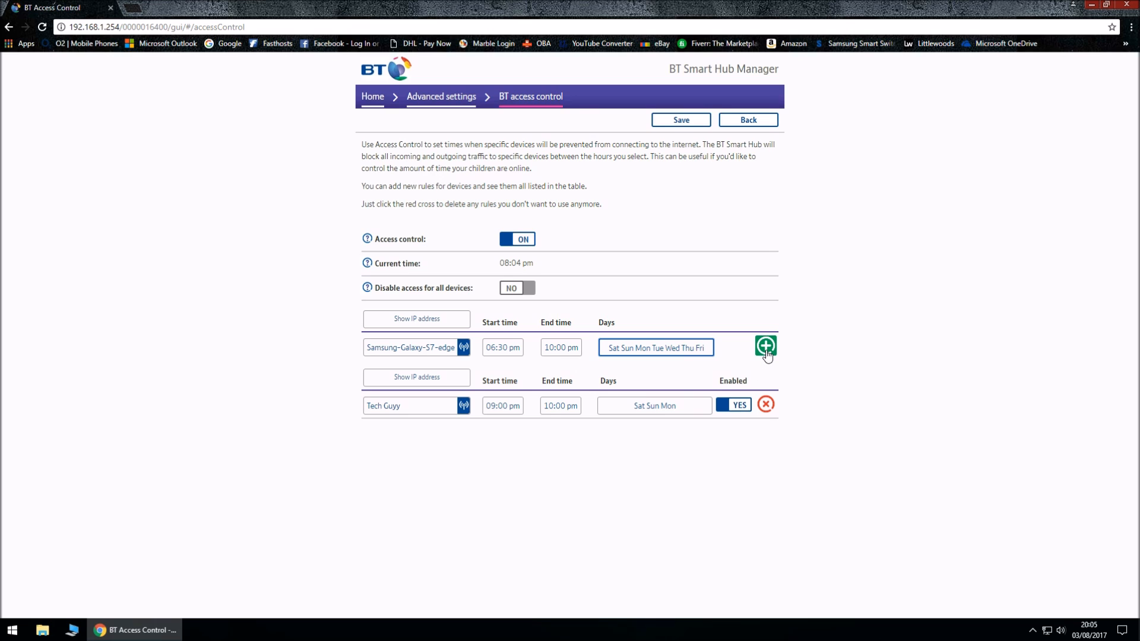
Add the Samsung-Galaxy-S7-edge 6:30pm–10pm every-day rule beside Tech Guyy and save
{"action": "left_click", "coordinate": [765, 346]}
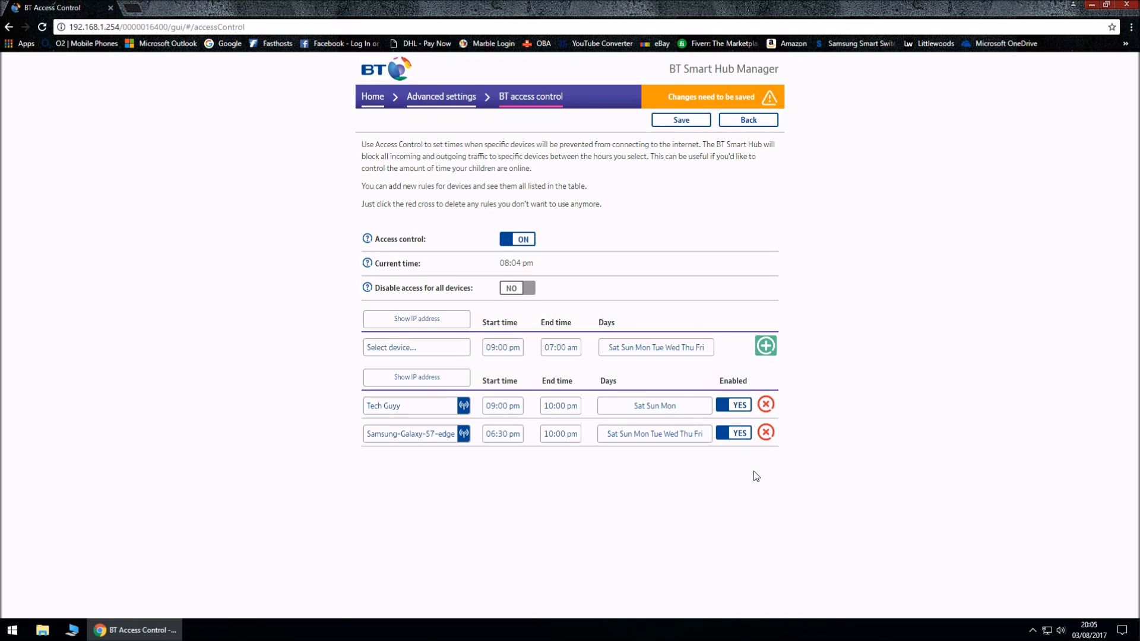
{"action": "mouse_move", "coordinate": [684, 123]}
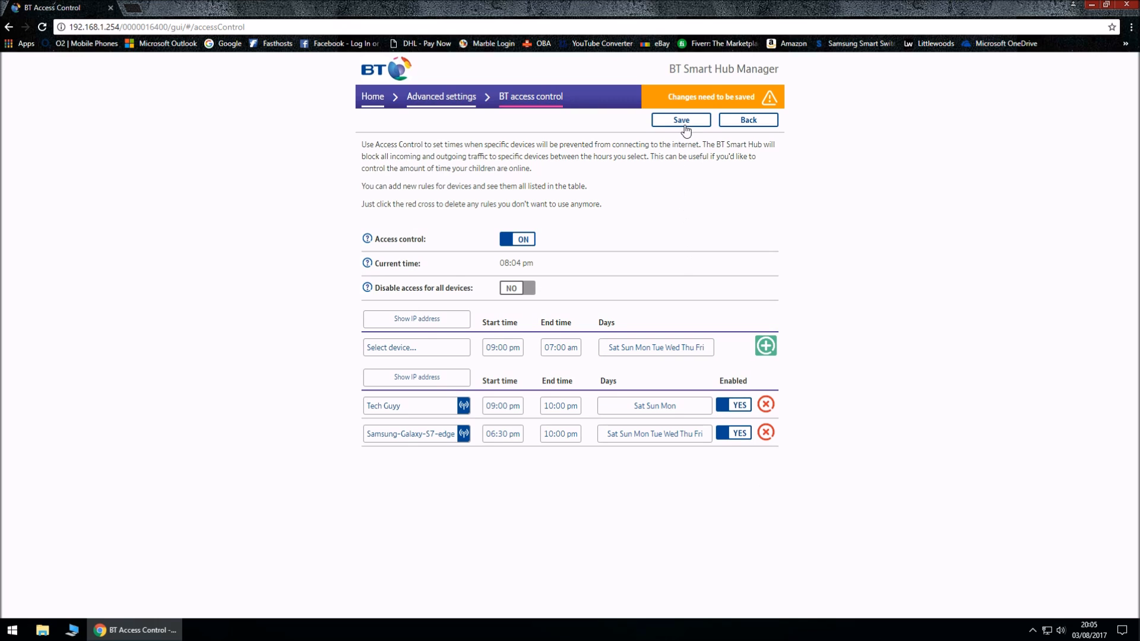
{"action": "left_click", "coordinate": [680, 120]}
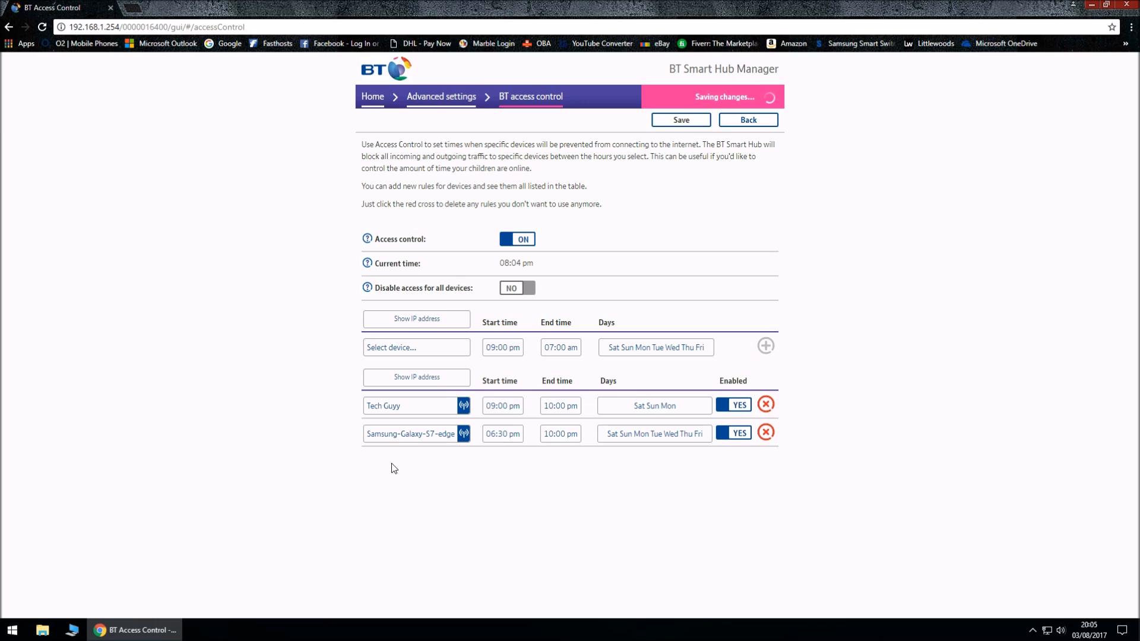
{"action": "mouse_move", "coordinate": [675, 140]}
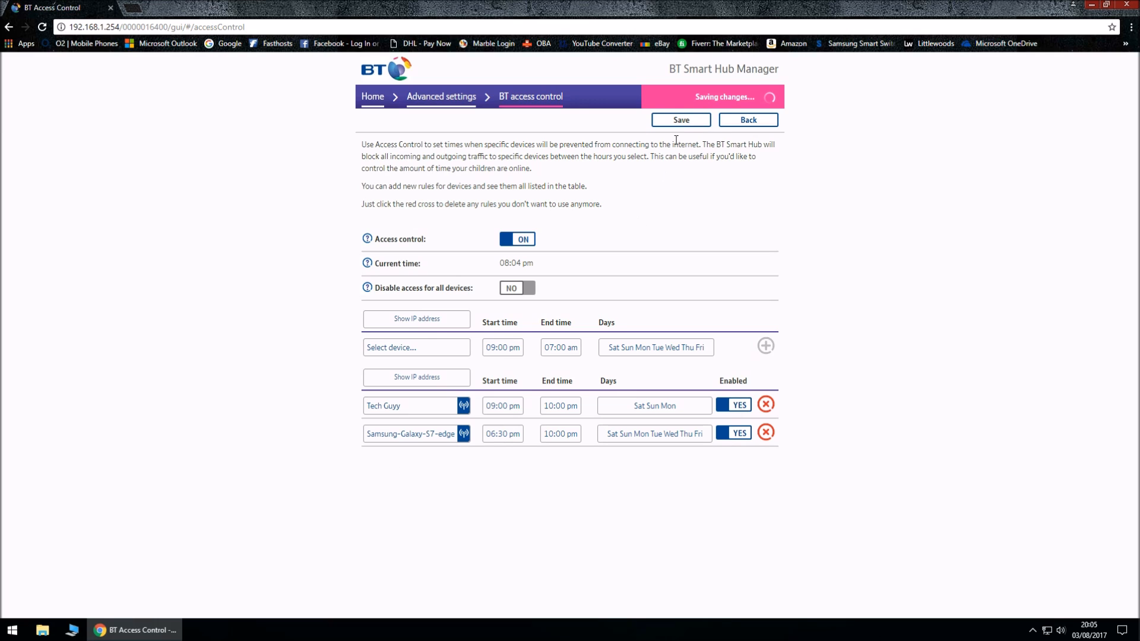
{"action": "mouse_move", "coordinate": [662, 265]}
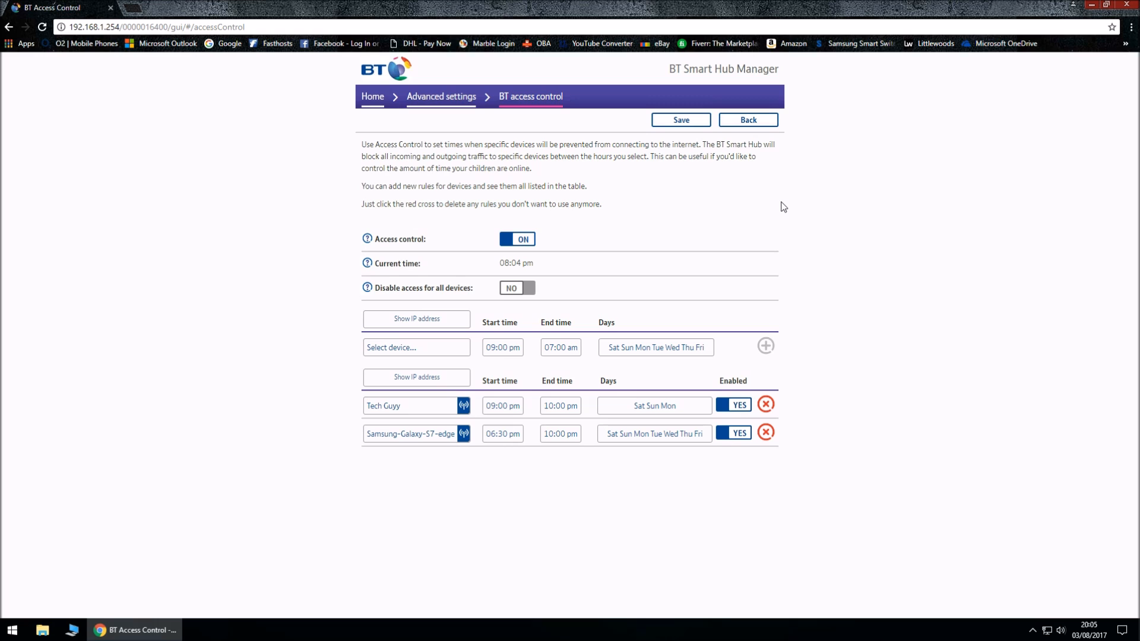
{"action": "mouse_move", "coordinate": [866, 229]}
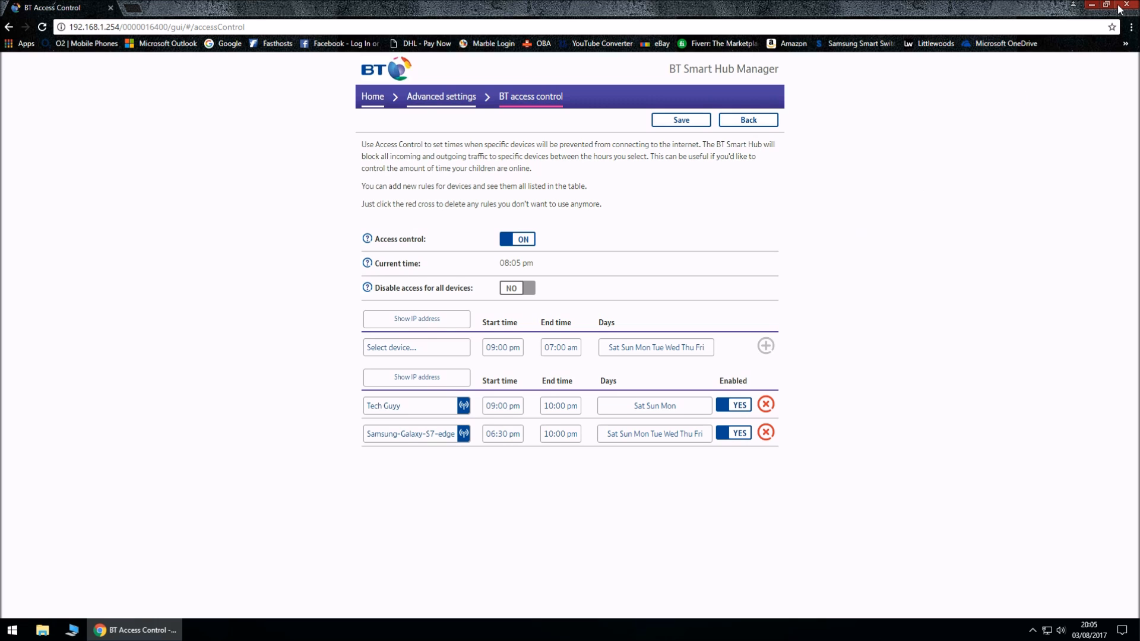
Close the Chrome window once saving finishes, leaving the Windows desktop
{"action": "left_click", "coordinate": [1094, 7]}
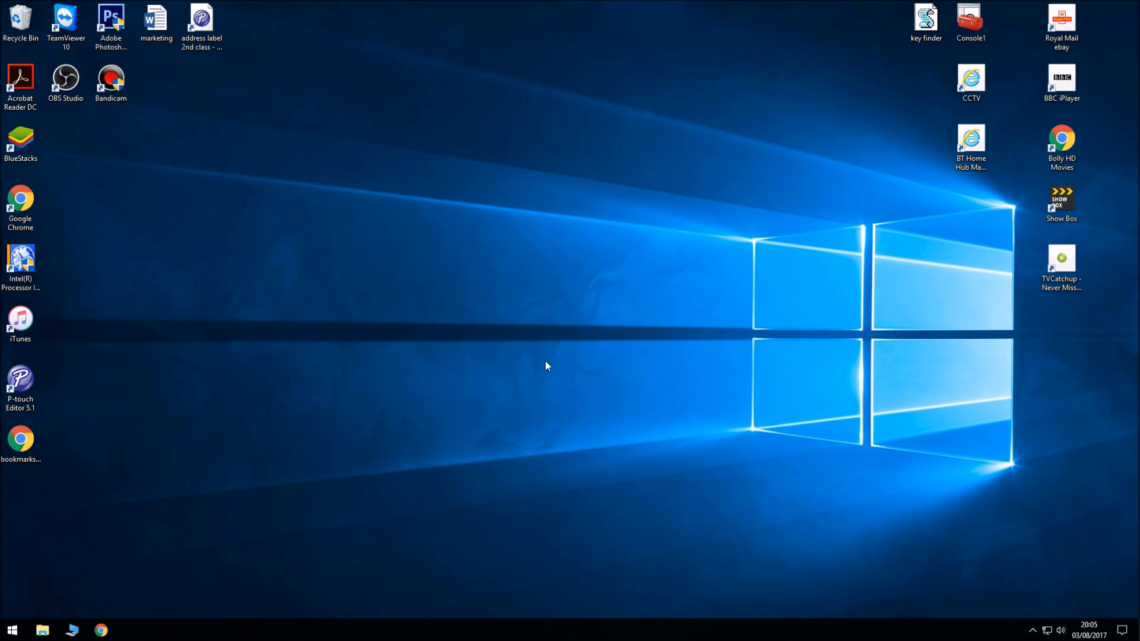